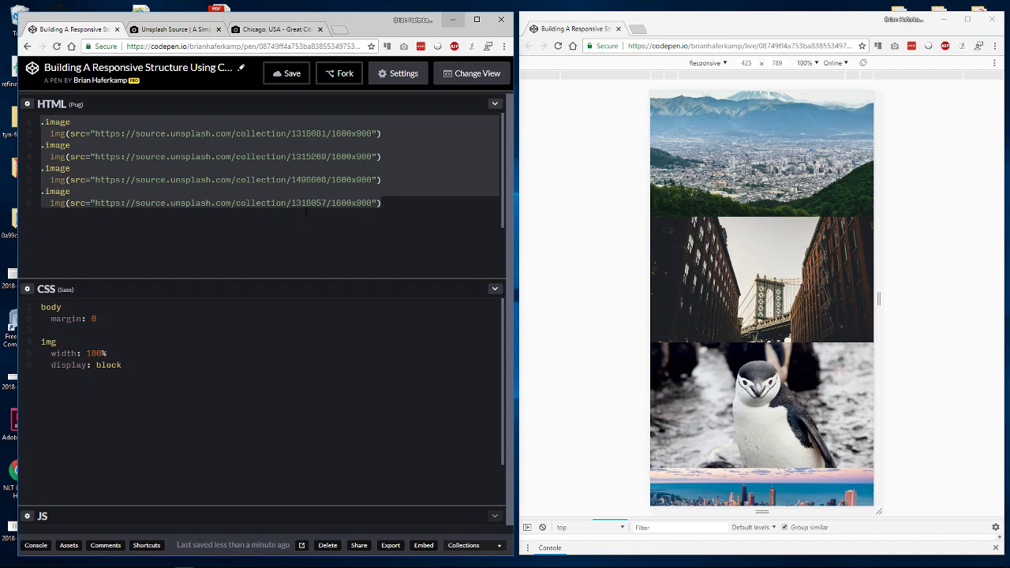
mouse_move(856, 222)
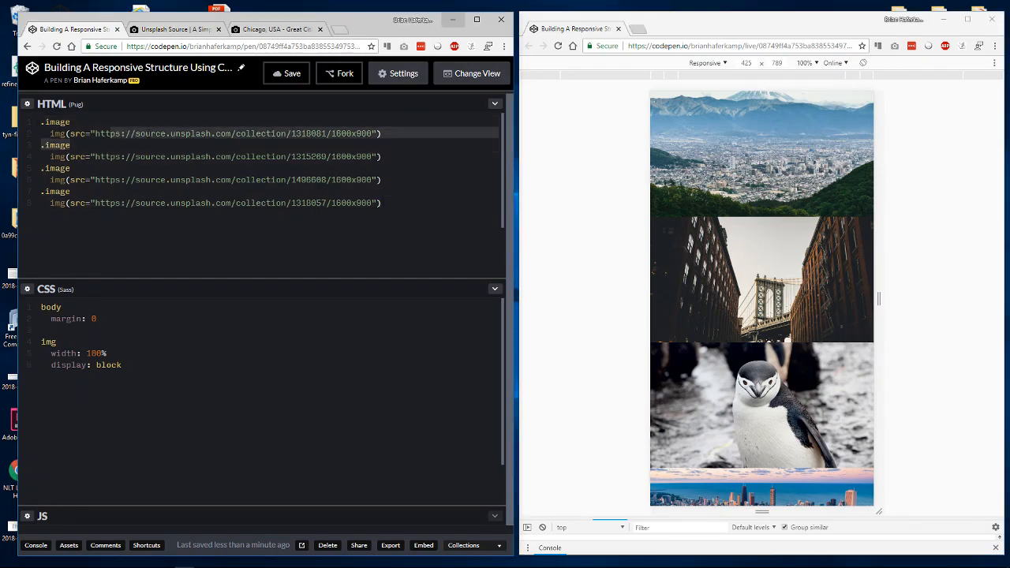
Step: Switch from the CodePen pen to the Unsplash Source documentation tab
left_click(173, 29)
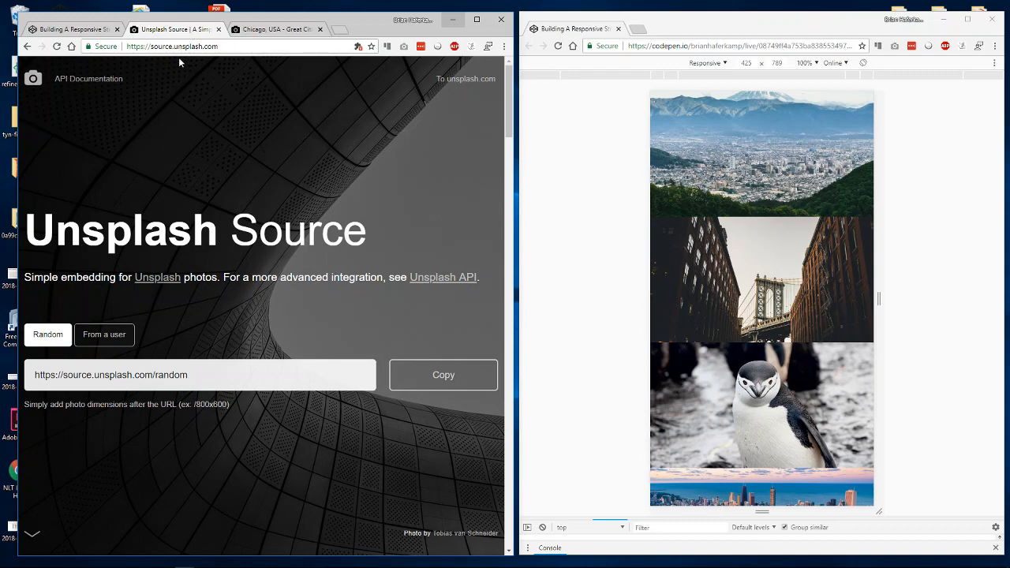
mouse_move(256, 78)
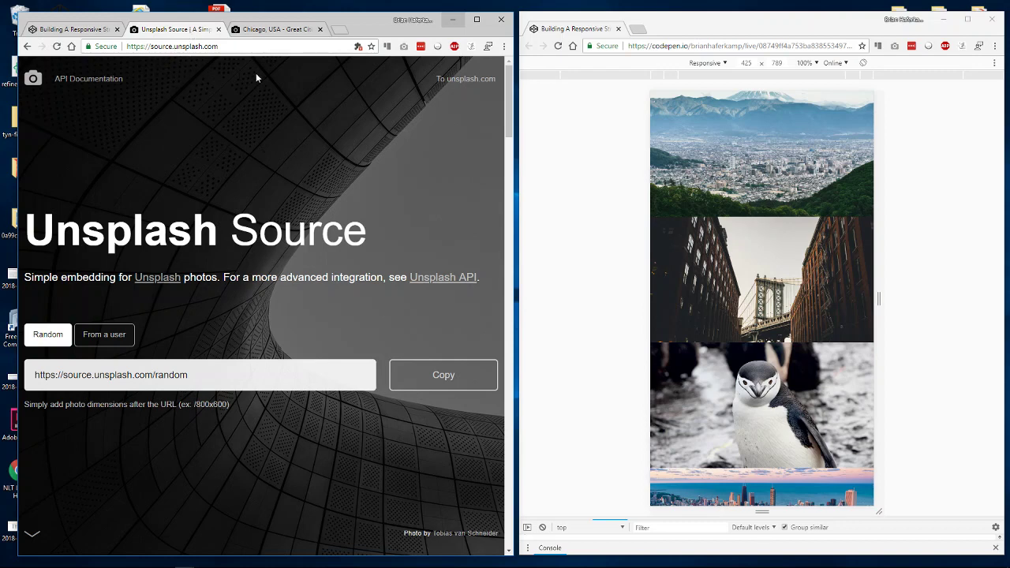
mouse_move(426, 134)
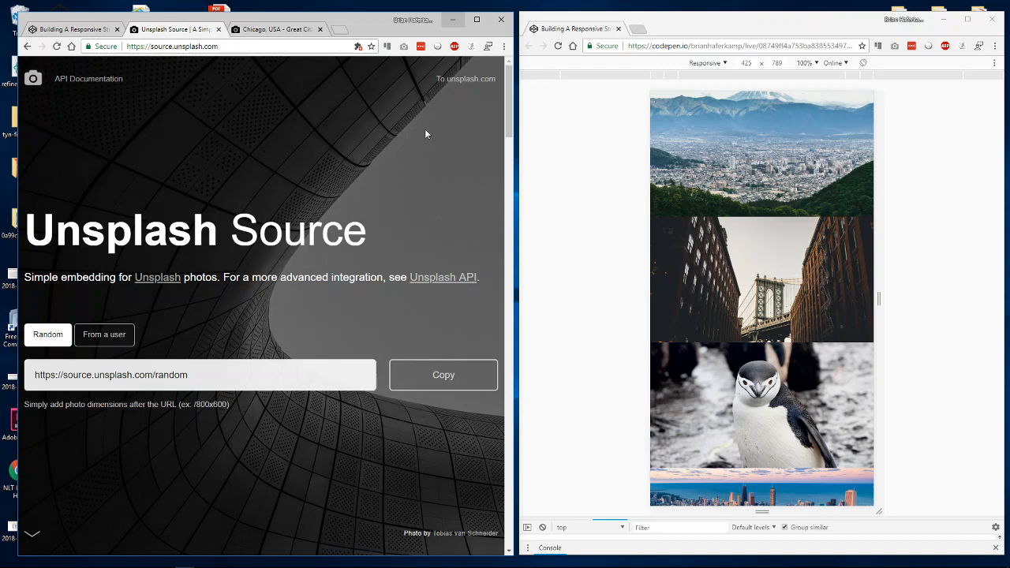
mouse_move(402, 138)
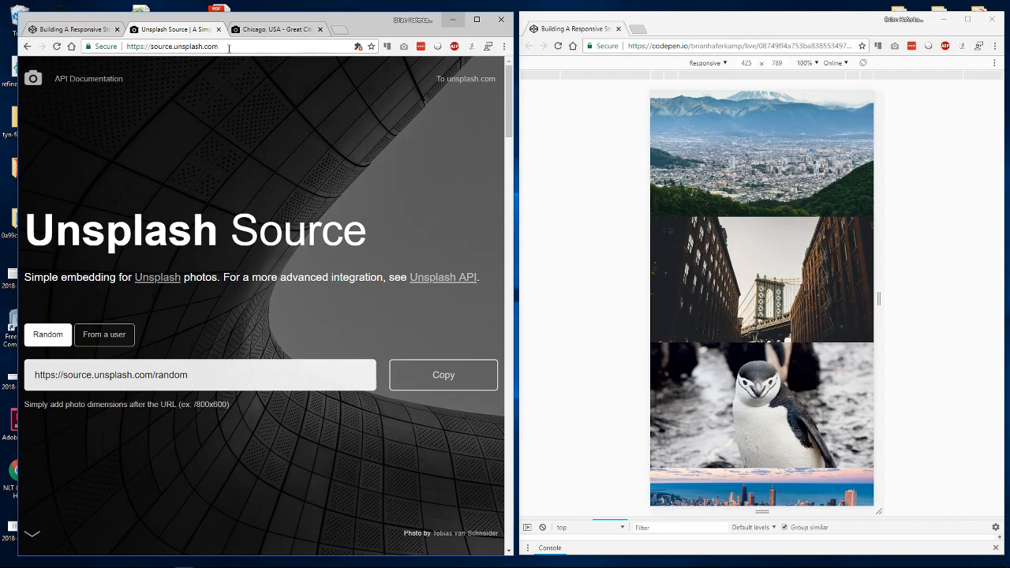
Step: Scroll the Unsplash Source docs past user likes to the 'Random from a collection' URL
scroll("down", 3)
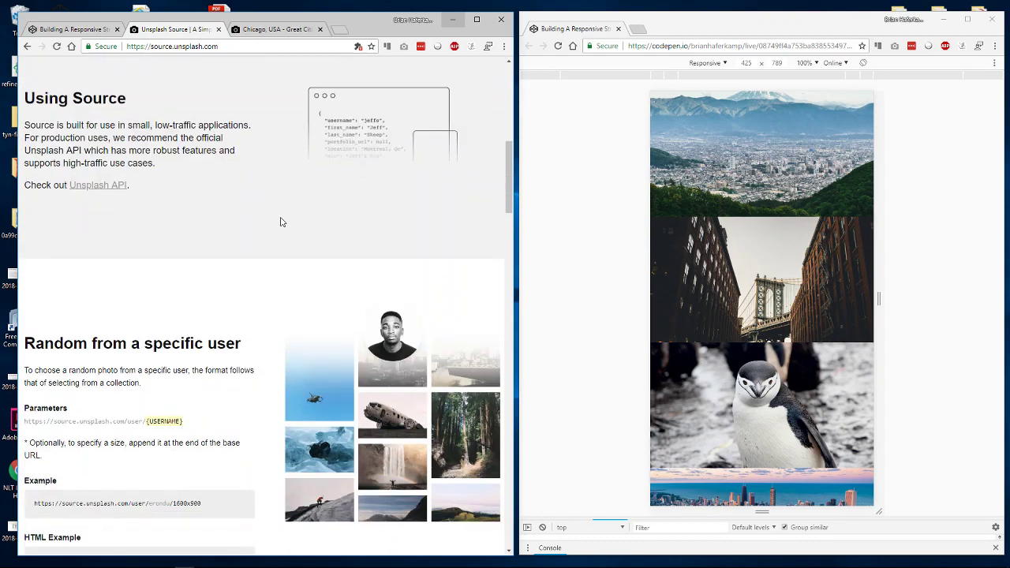
mouse_move(255, 213)
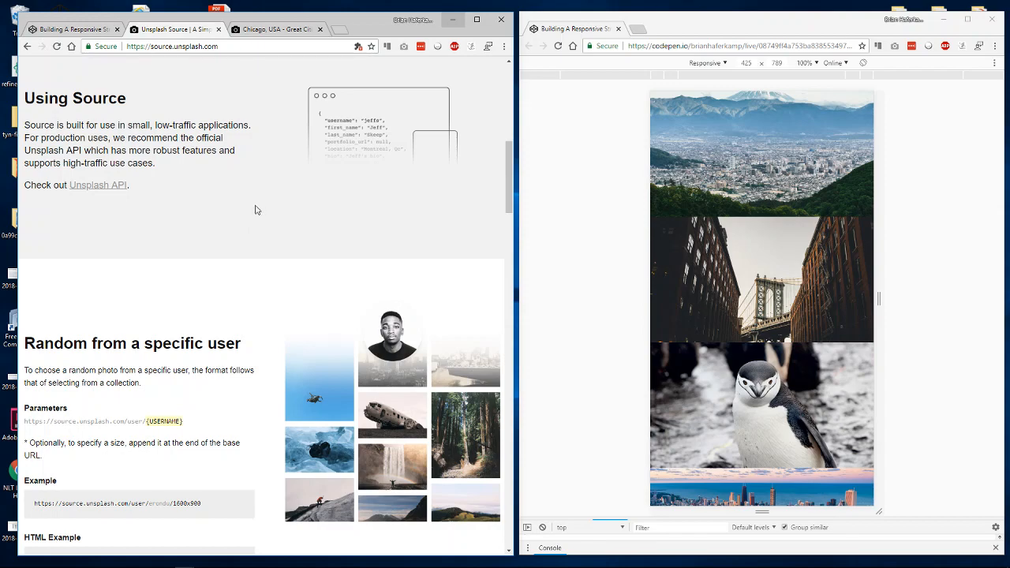
scroll("down", 3)
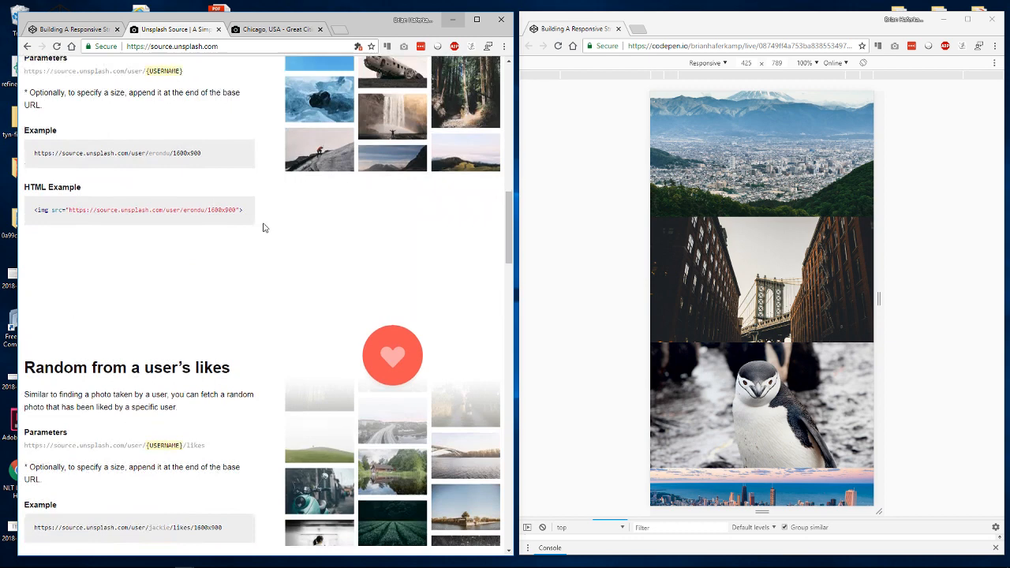
scroll("down", 3)
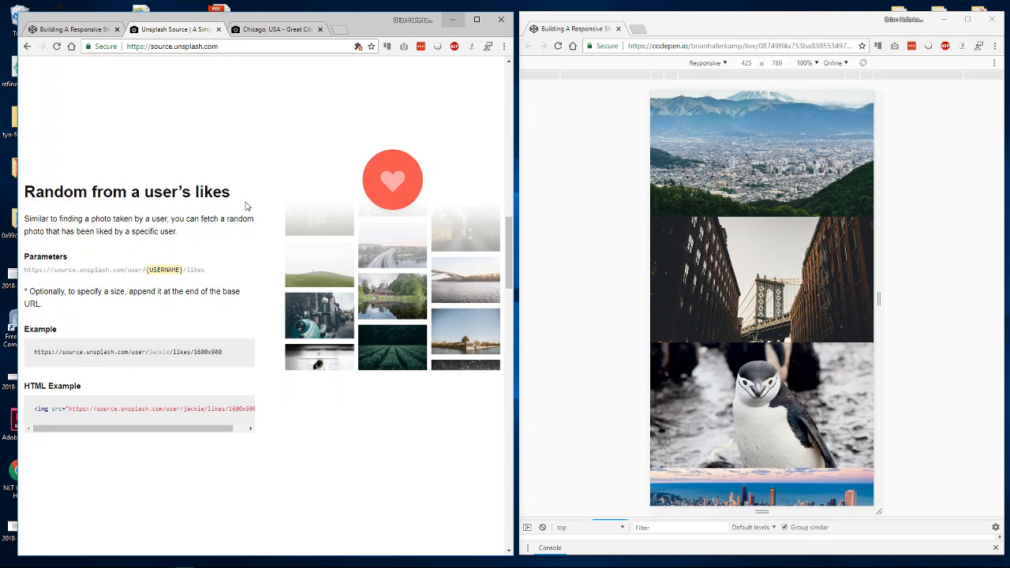
mouse_move(243, 191)
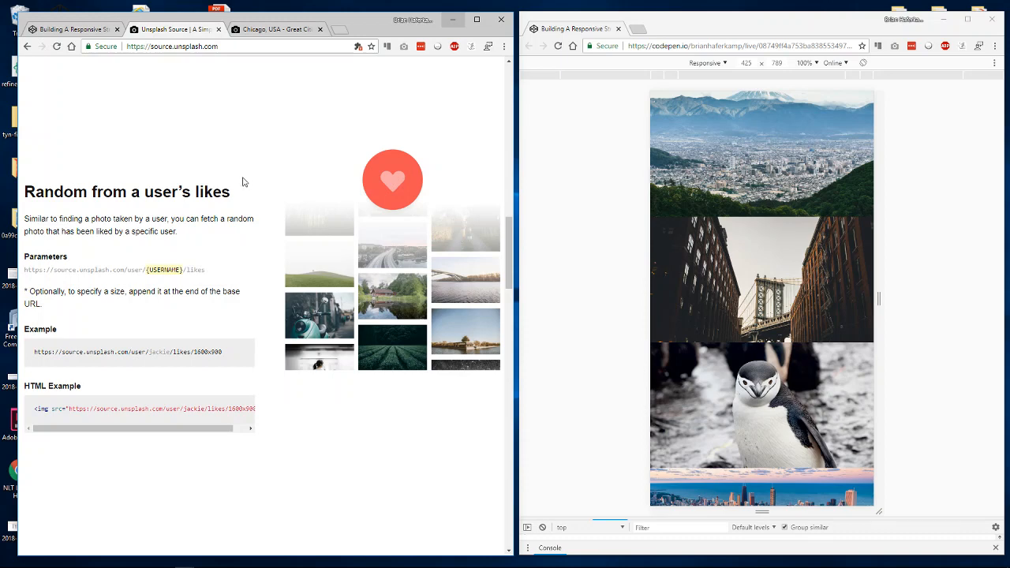
mouse_move(245, 264)
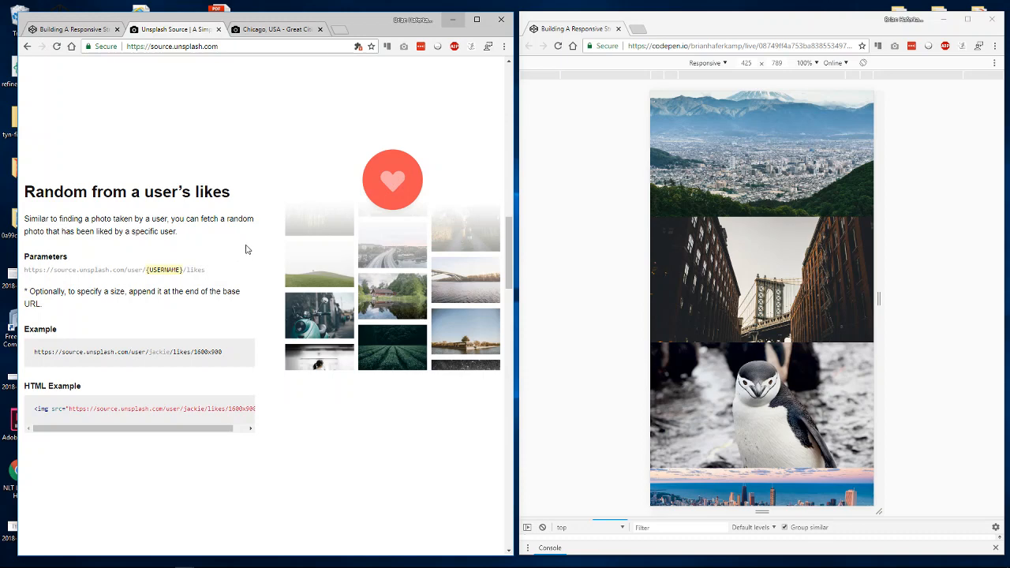
mouse_move(251, 257)
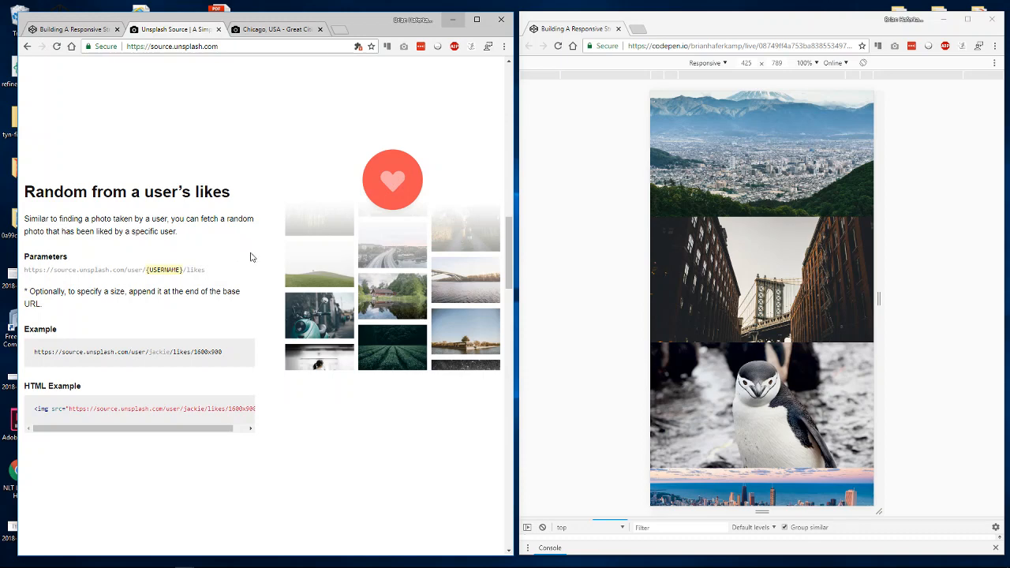
mouse_move(256, 273)
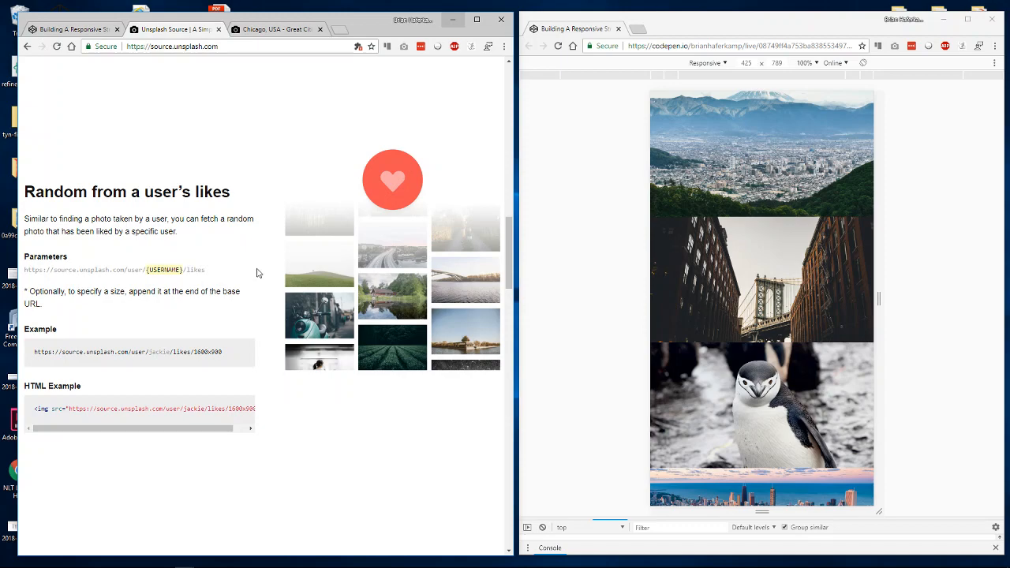
scroll("down", 3)
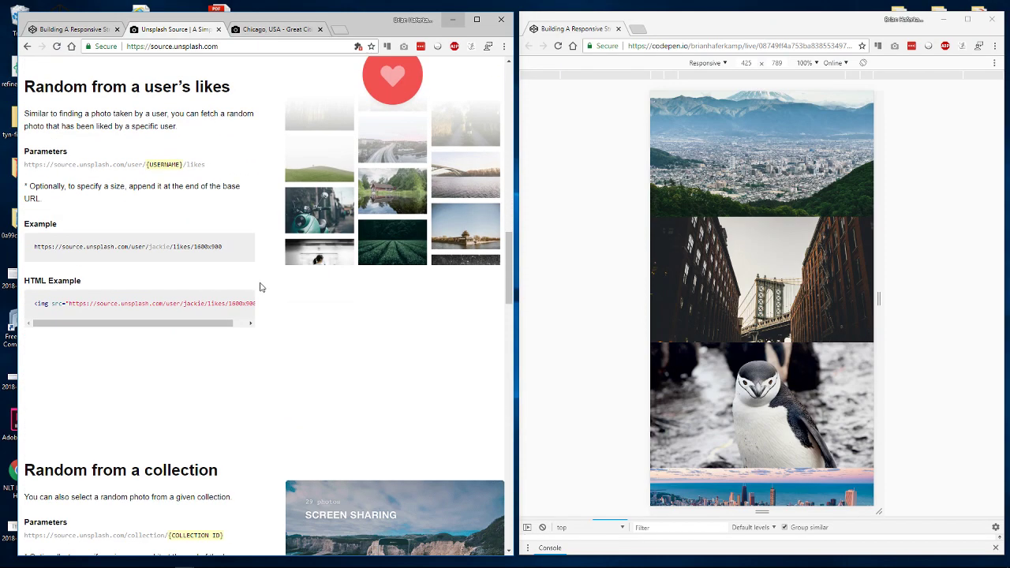
scroll("down", 3)
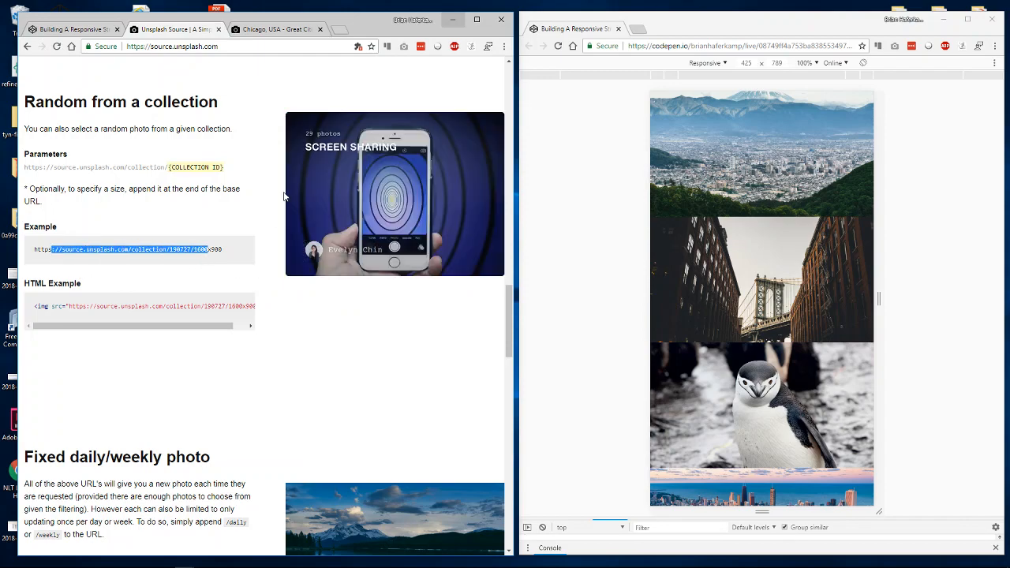
Step: Browse the photos in the Chicago, USA - Great Cities collection
left_click(276, 29)
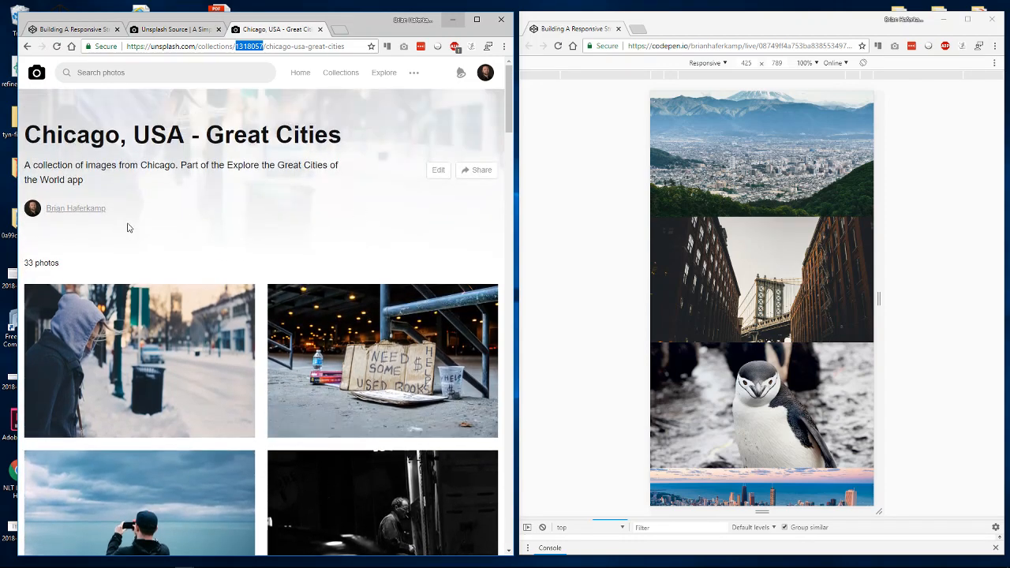
scroll("down", 3)
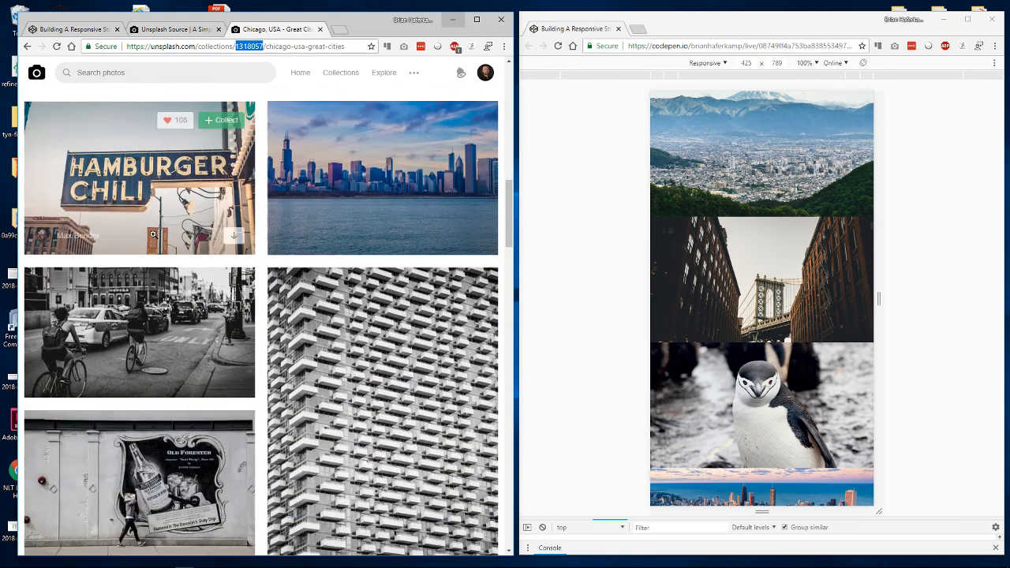
scroll("down", 3)
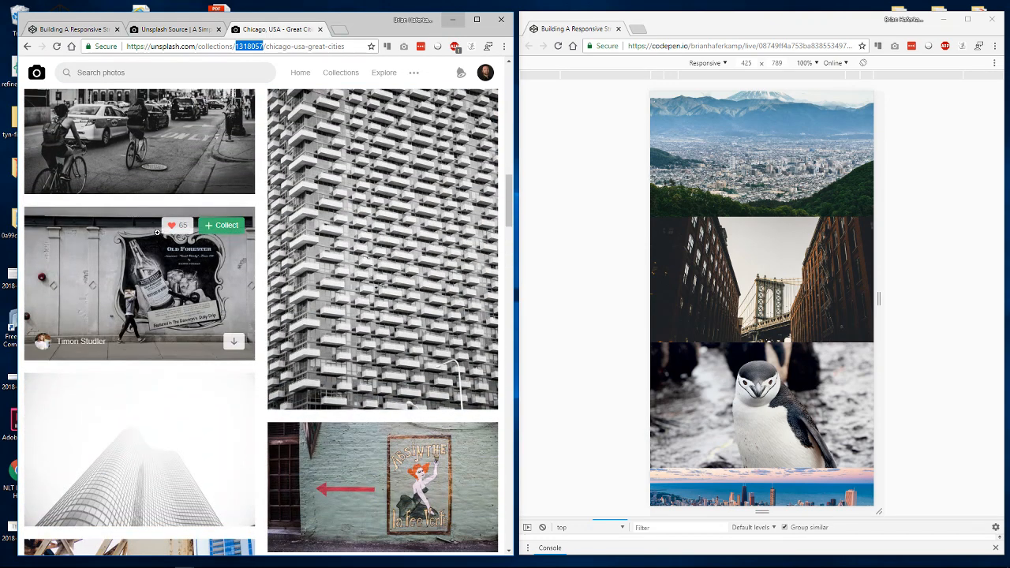
mouse_move(164, 232)
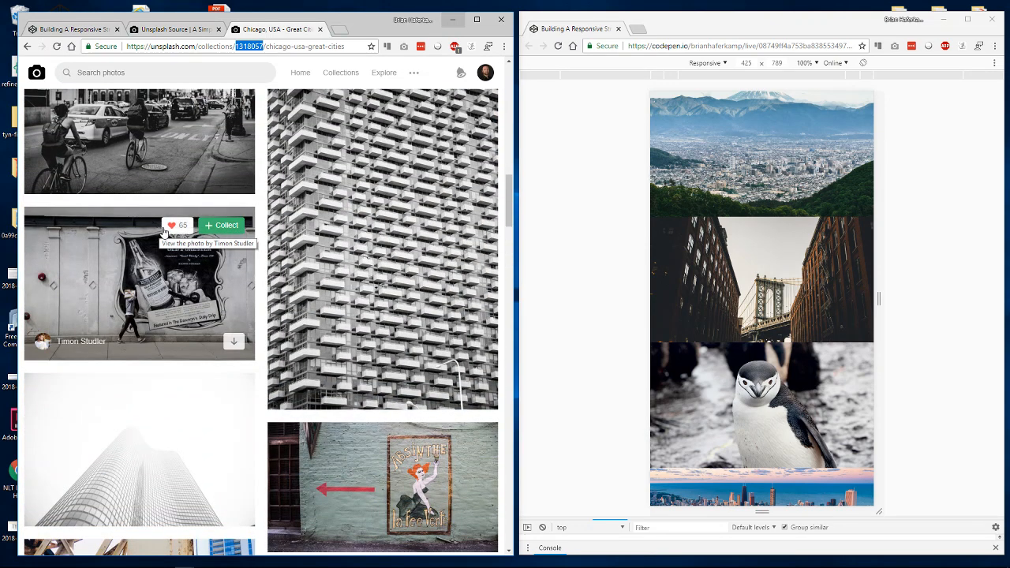
scroll("down", 3)
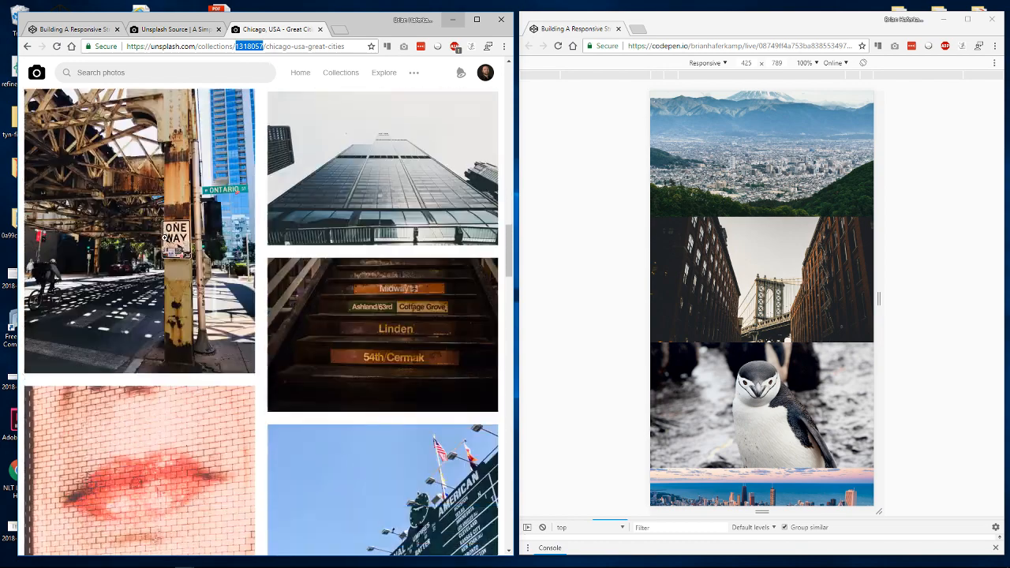
scroll("down", 3)
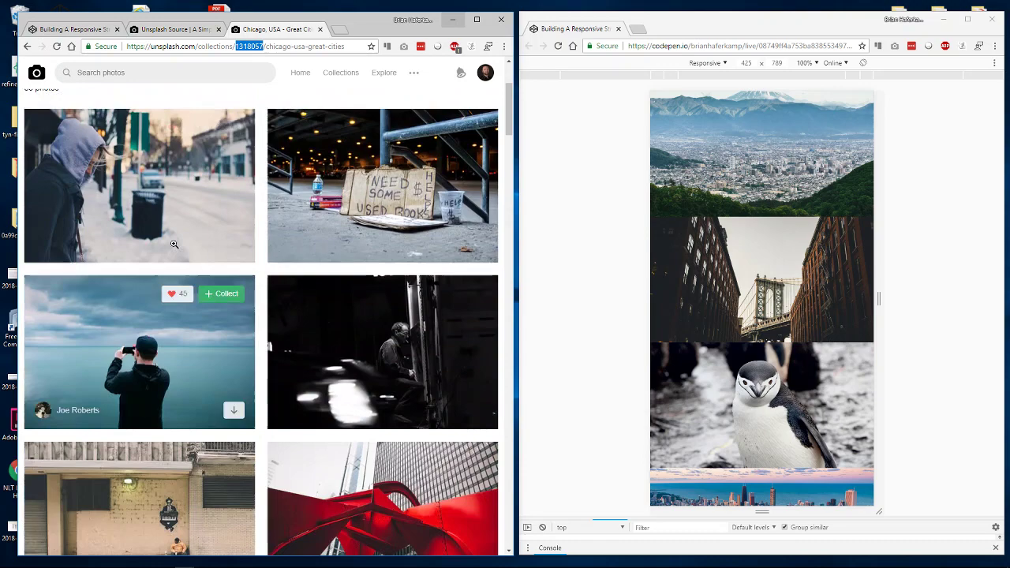
scroll("up", 3)
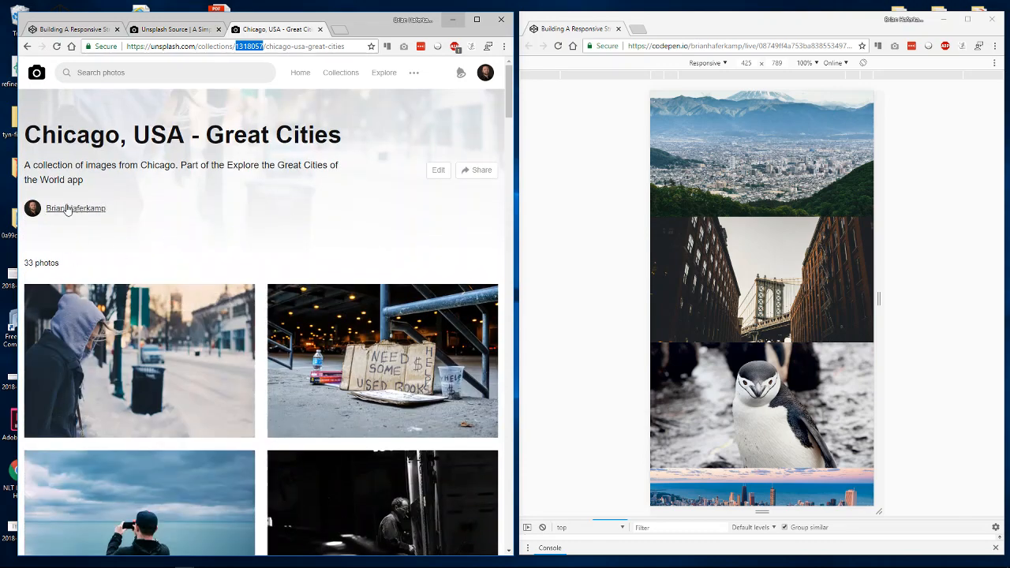
Step: Open the Seoul, South Korea - Great Cities collection from the curator's collections list
left_click(76, 209)
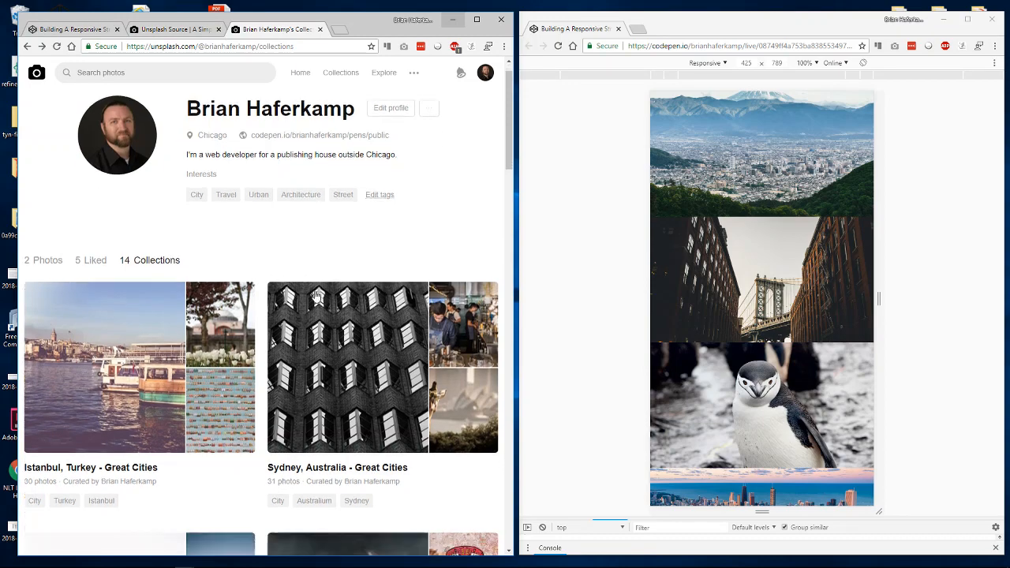
scroll("down", 3)
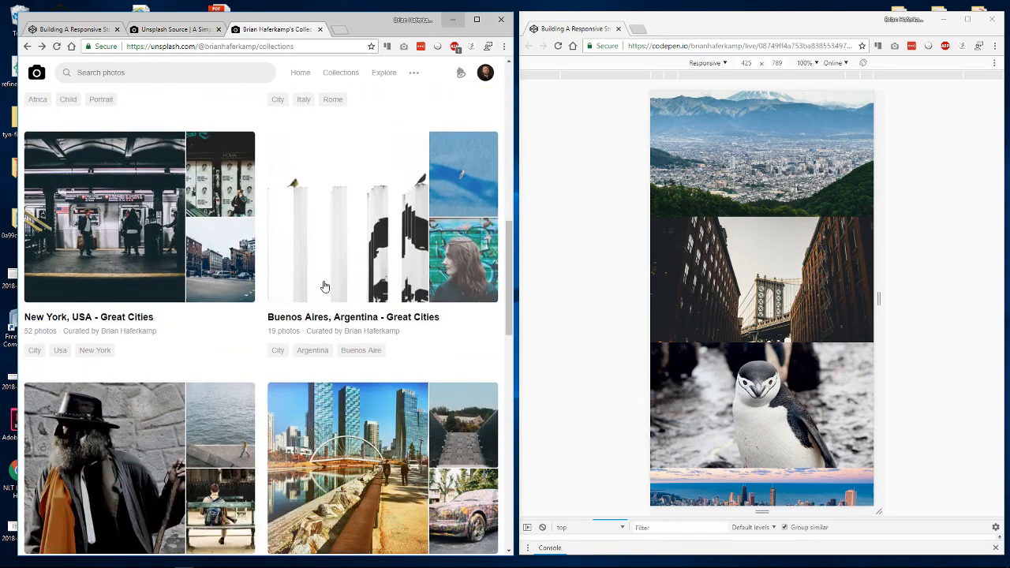
scroll("down", 3)
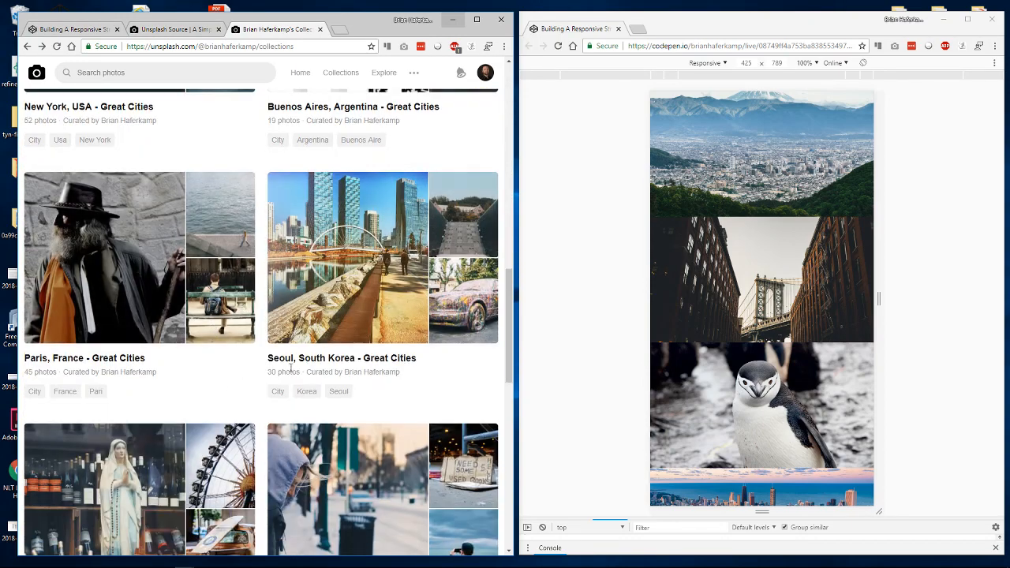
left_click(341, 358)
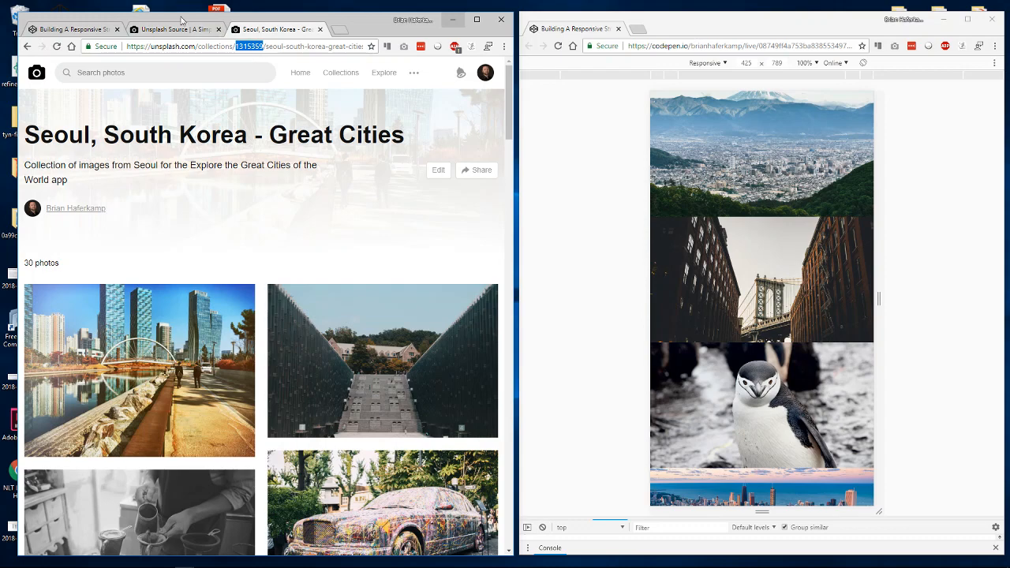
Step: Select the collection ID in the Unsplash Source example and reload the pen preview
left_click(174, 29)
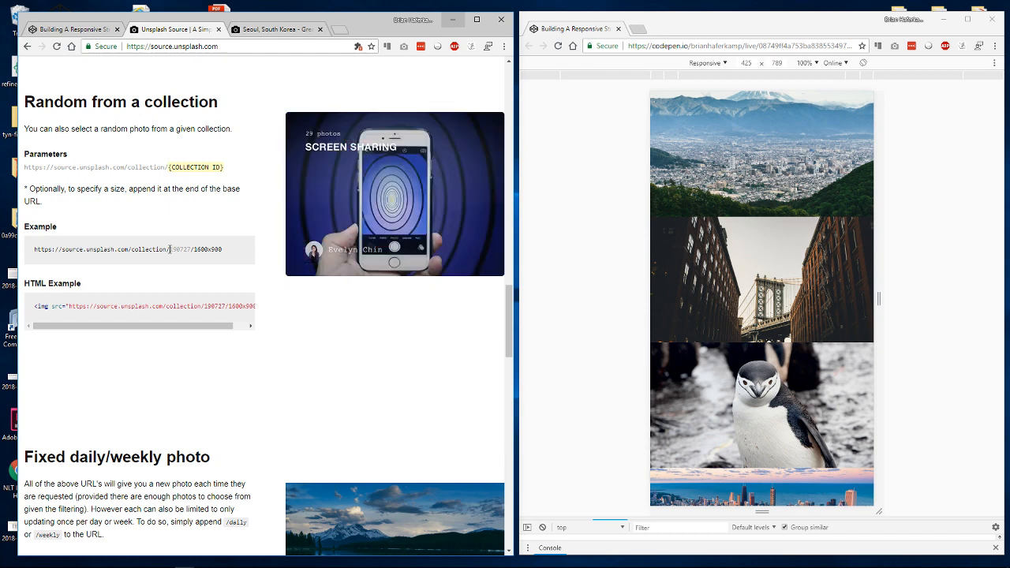
double_click(177, 248)
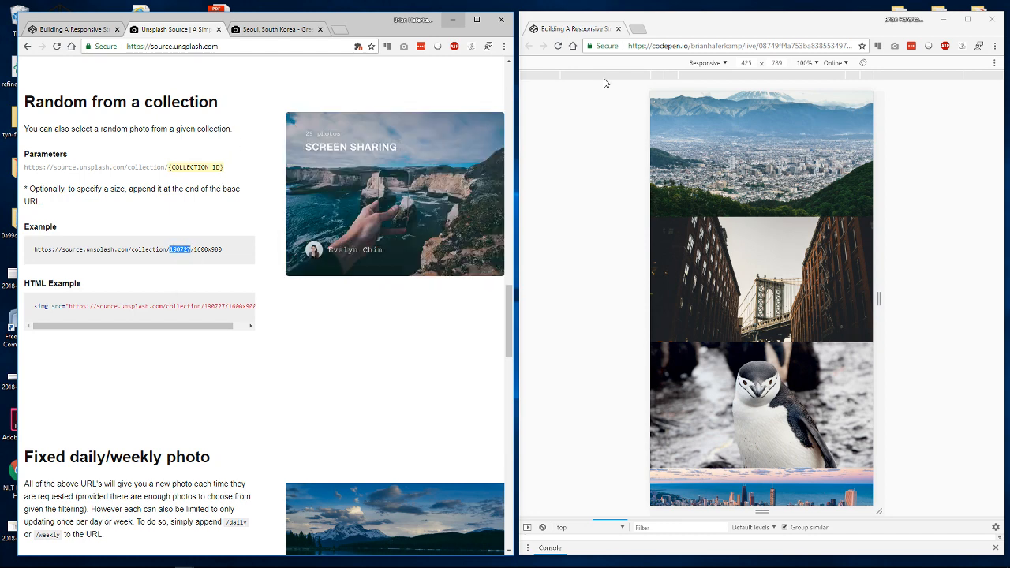
left_click(558, 45)
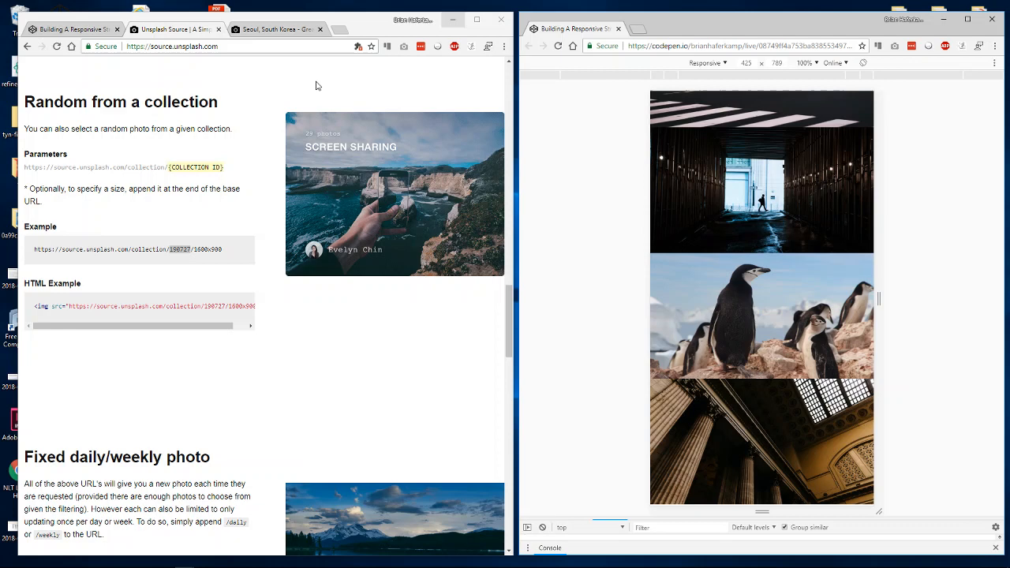
left_click(71, 29)
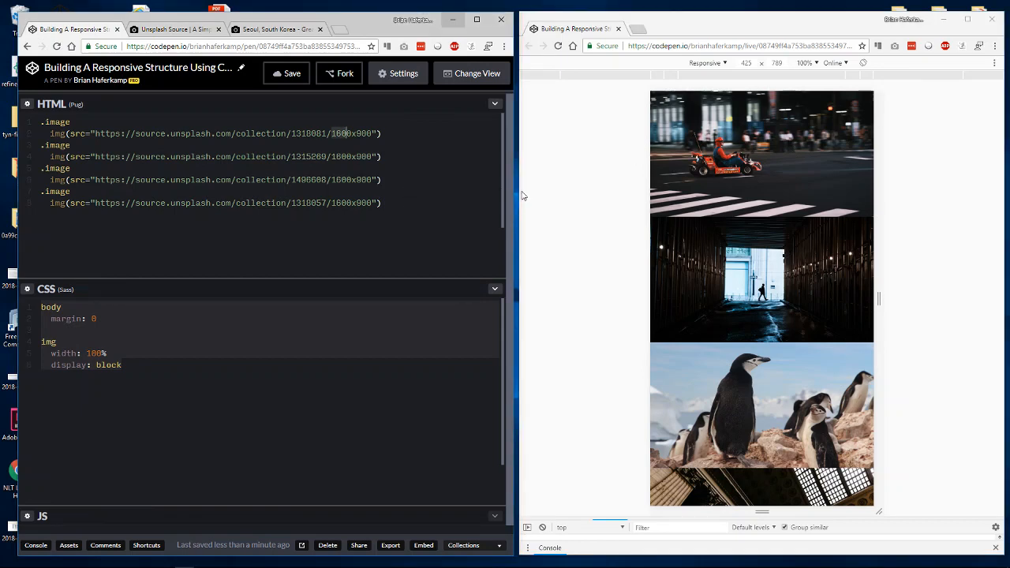
mouse_move(794, 199)
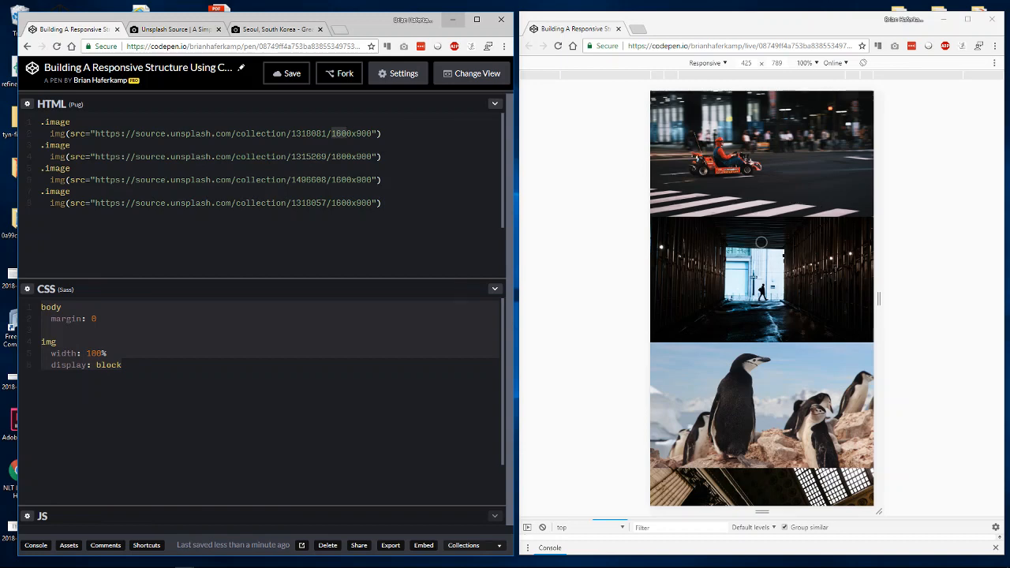
mouse_move(812, 281)
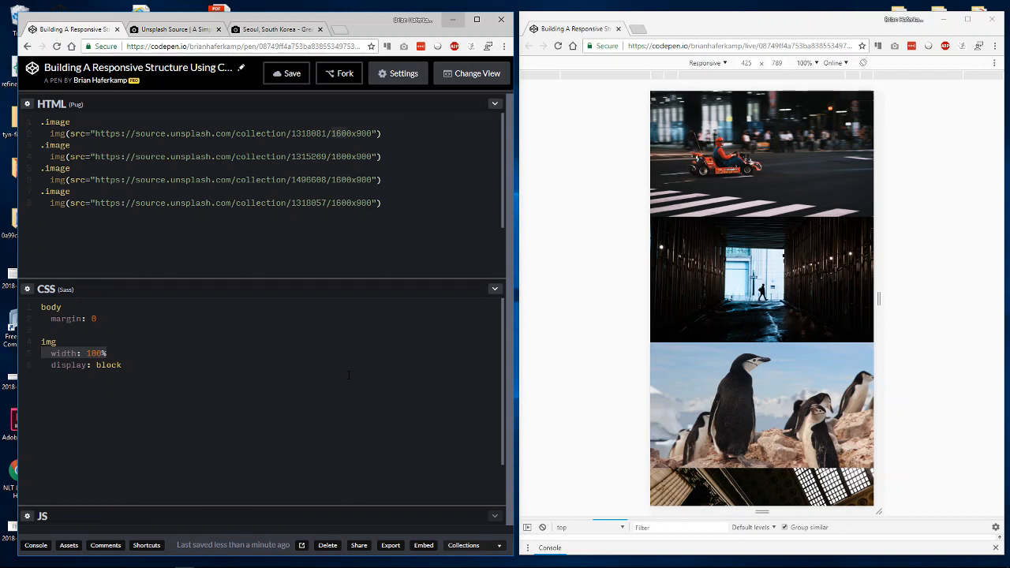
mouse_move(319, 280)
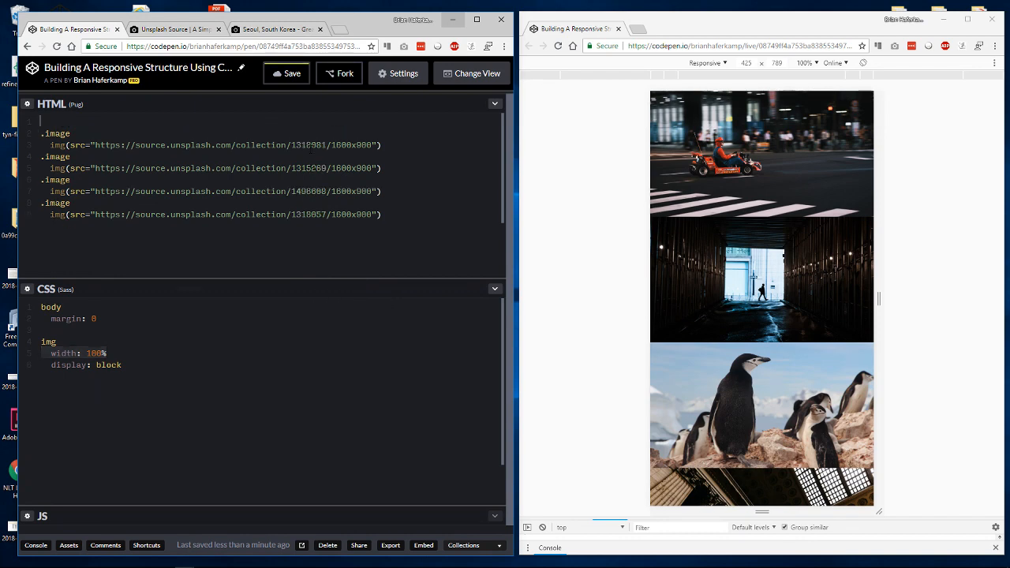
Step: Type a .grid container line at the top of the Pug markup
type(".grid")
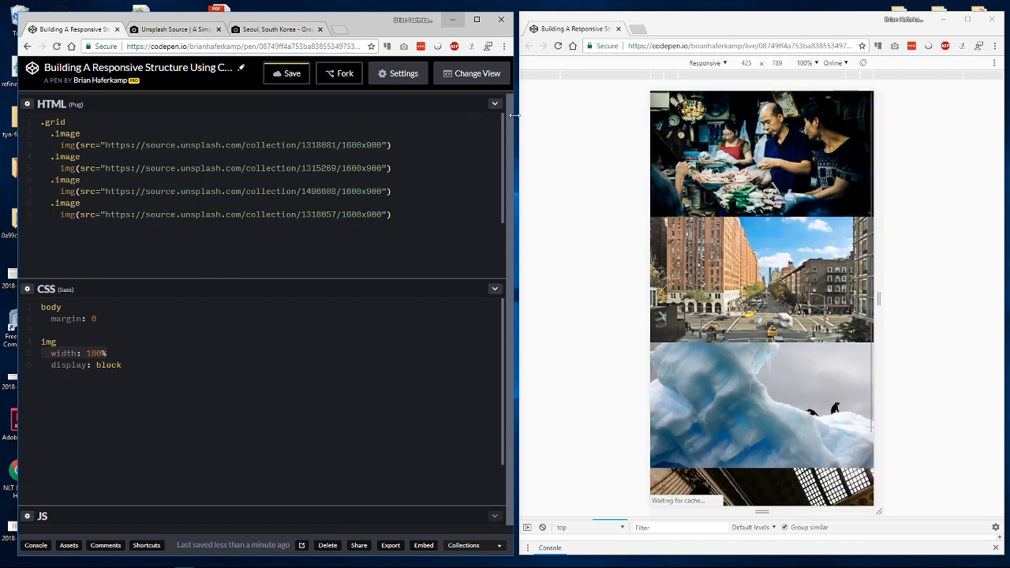
left_click(495, 103)
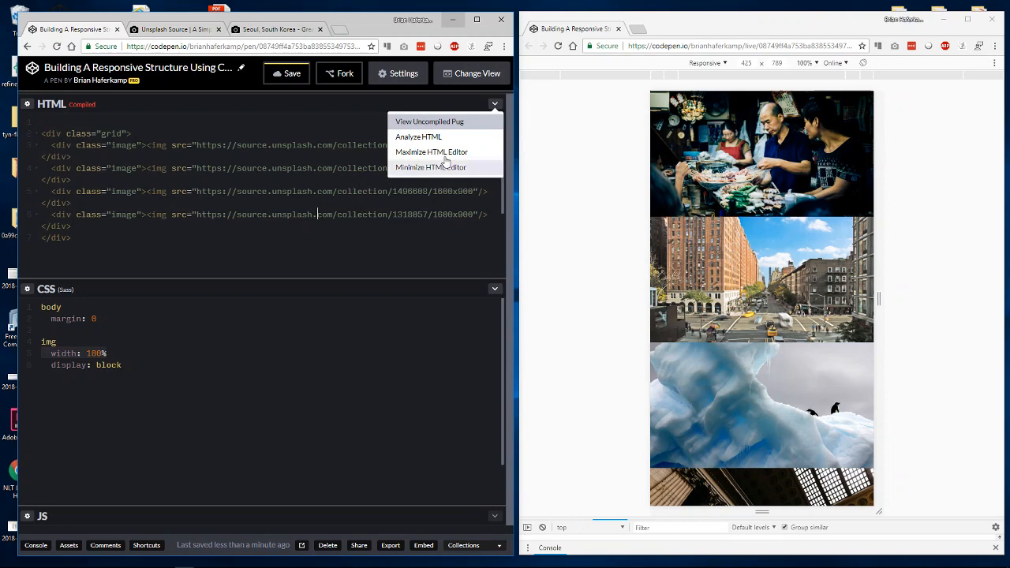
mouse_move(371, 113)
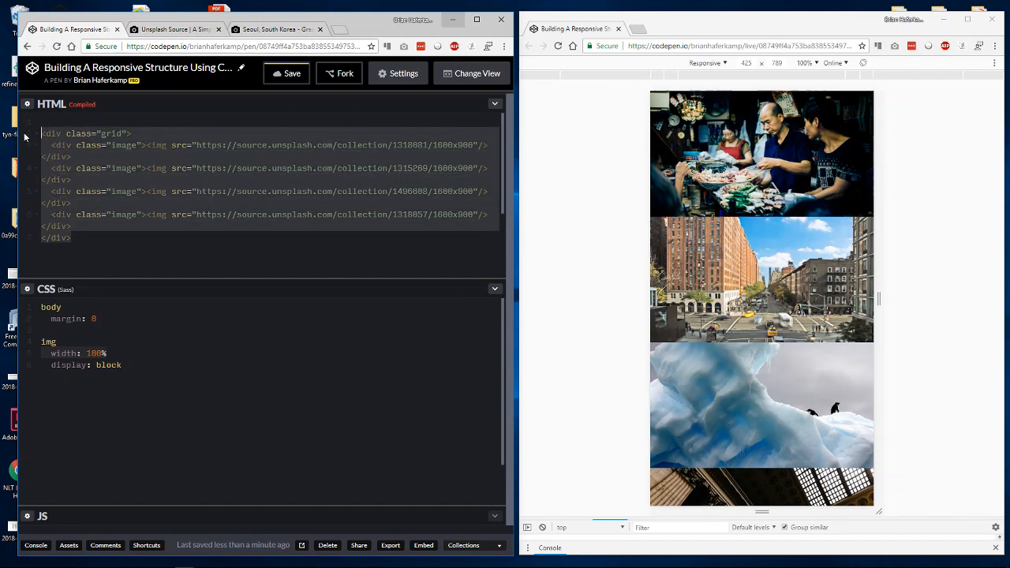
left_click(495, 103)
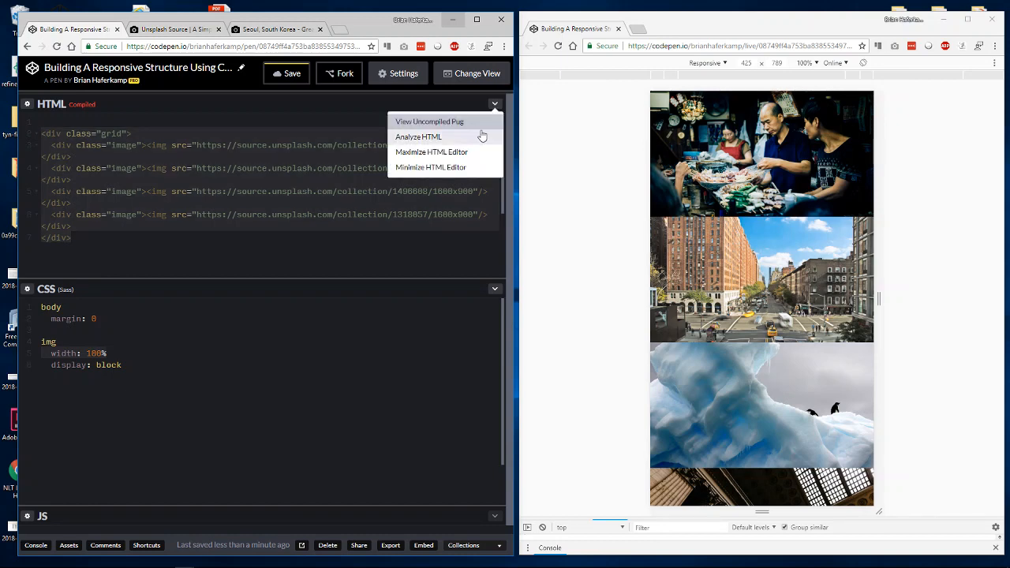
left_click(430, 121)
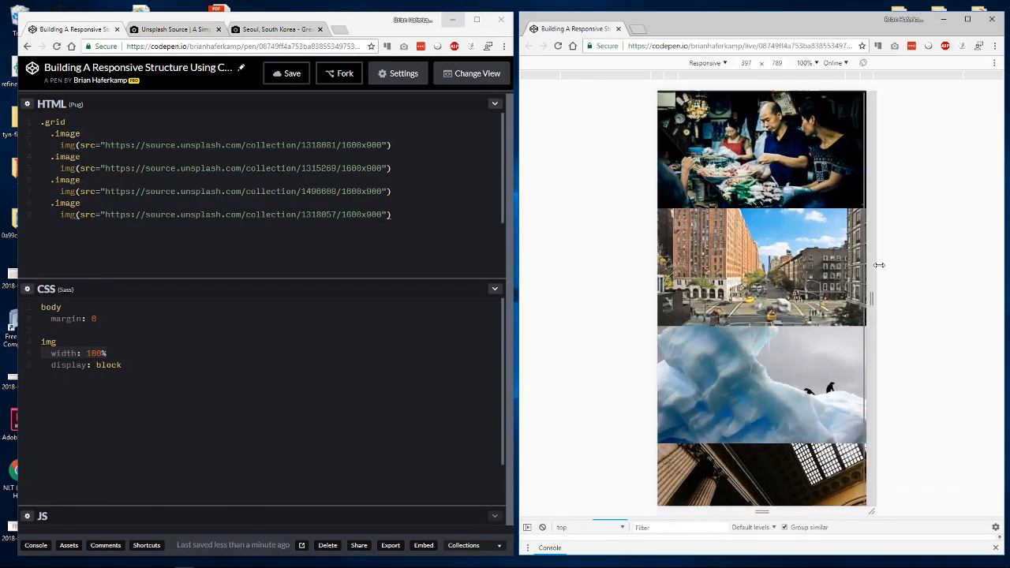
Step: Resize the live preview through several widths, settling near 603px with photos stacked
left_click_drag(872, 265, 882, 262)
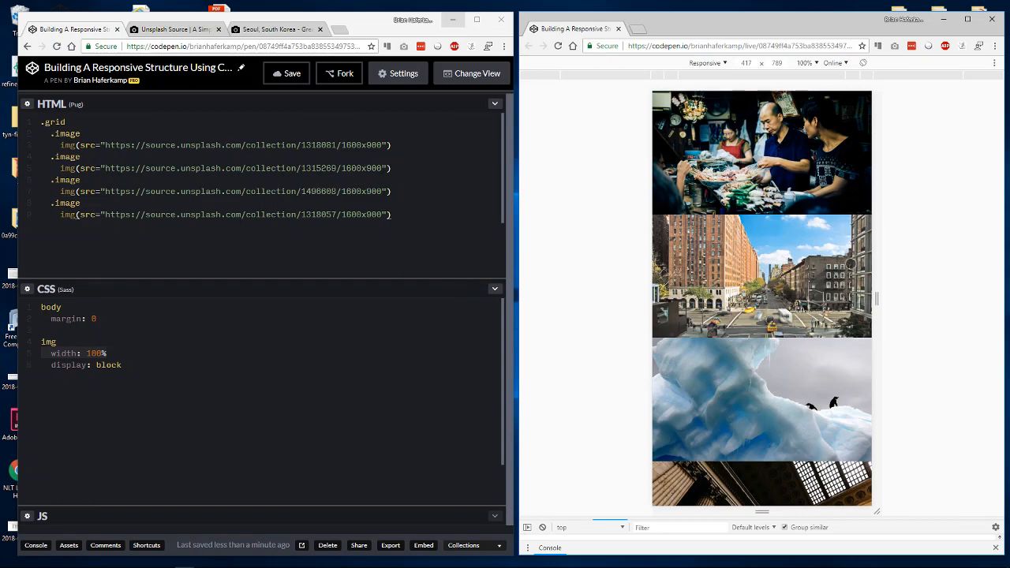
scroll("down", 3)
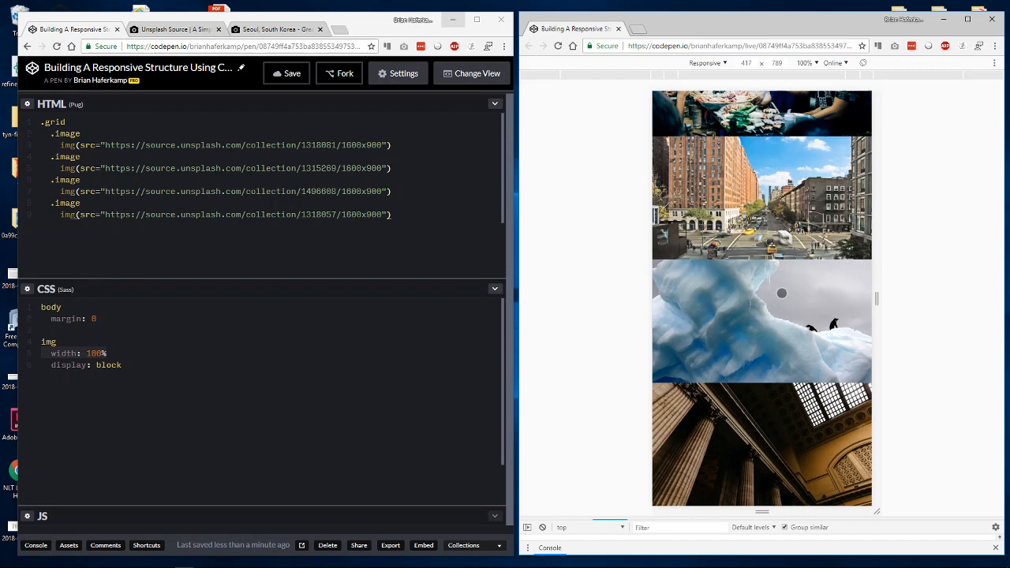
mouse_move(776, 288)
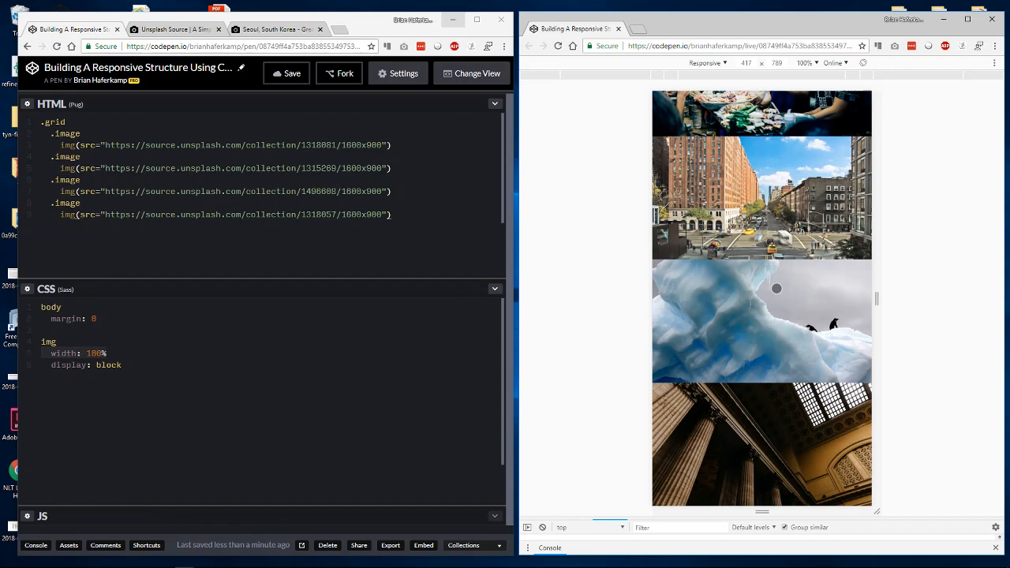
scroll("up", 3)
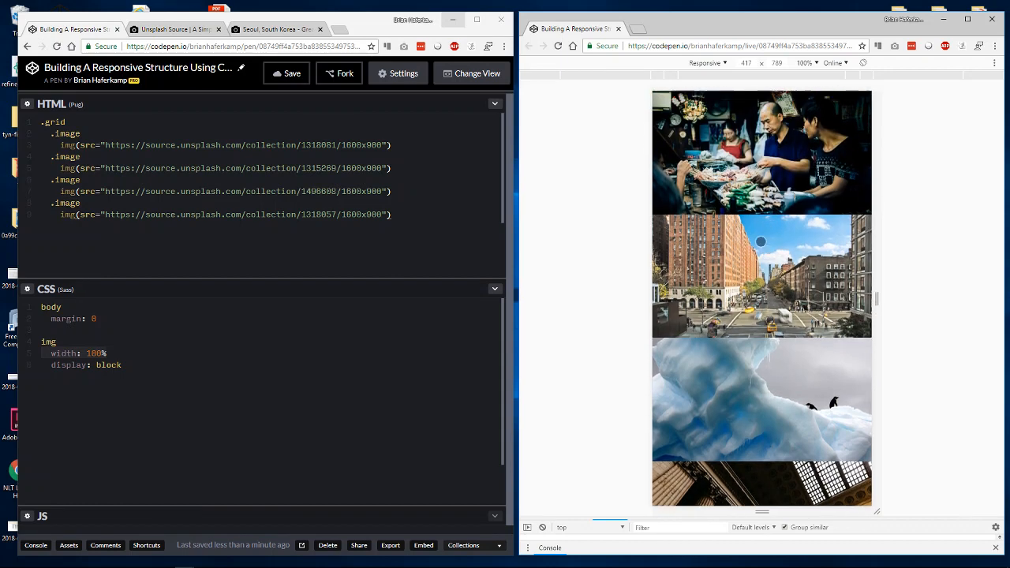
mouse_move(771, 336)
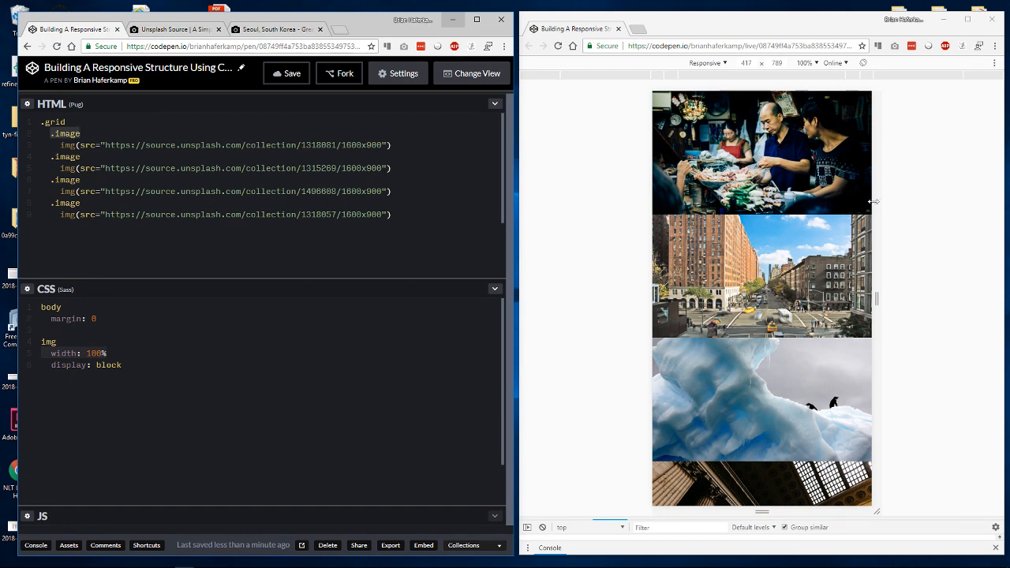
mouse_move(903, 201)
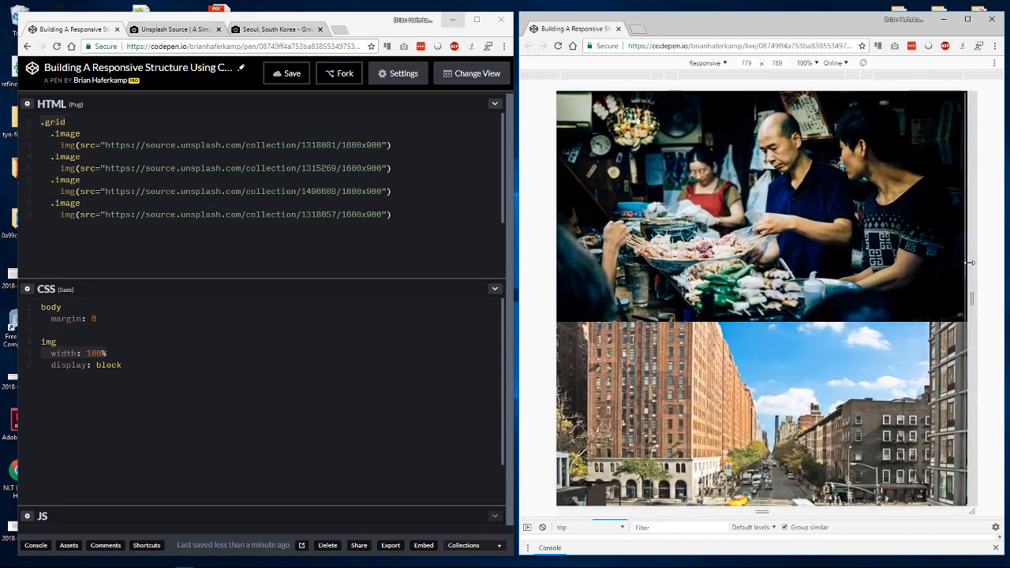
left_click_drag(970, 263, 955, 251)
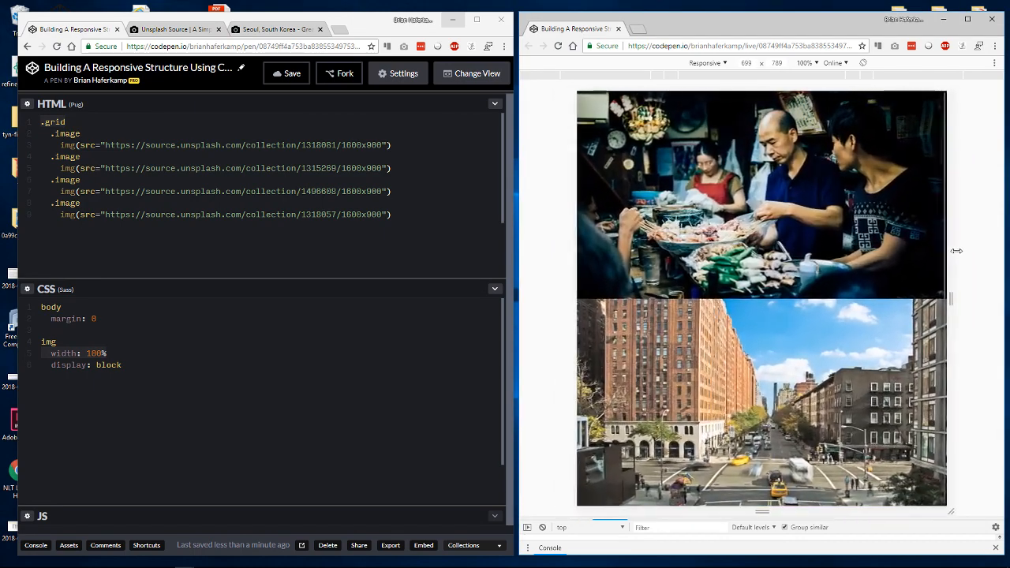
left_click_drag(953, 251, 930, 253)
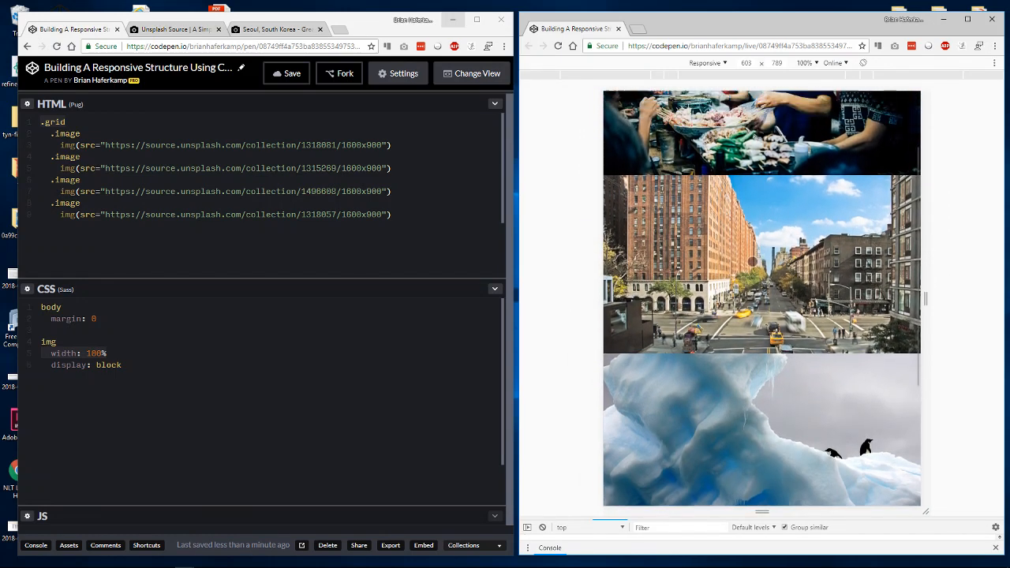
scroll("up", 3)
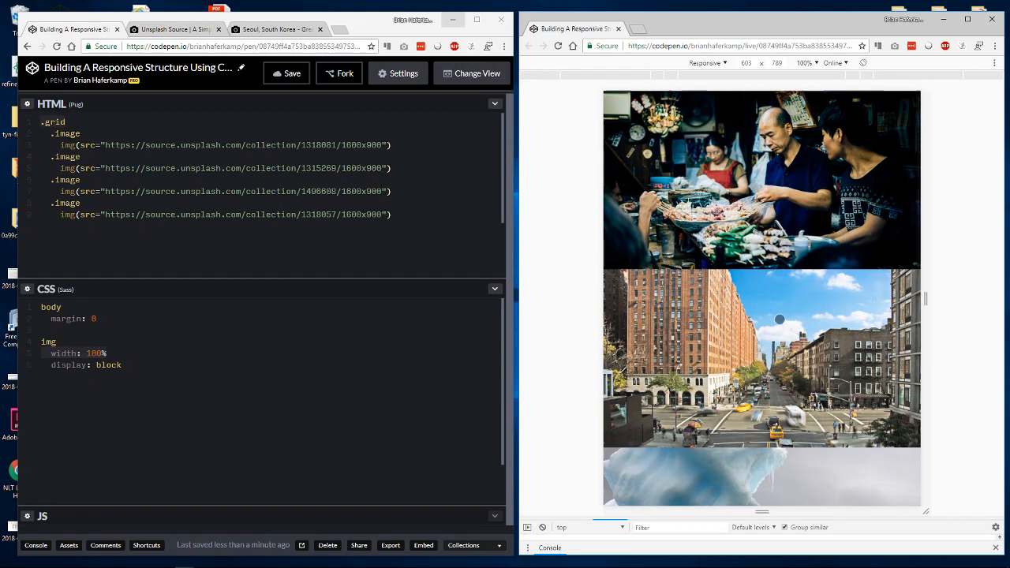
mouse_move(753, 277)
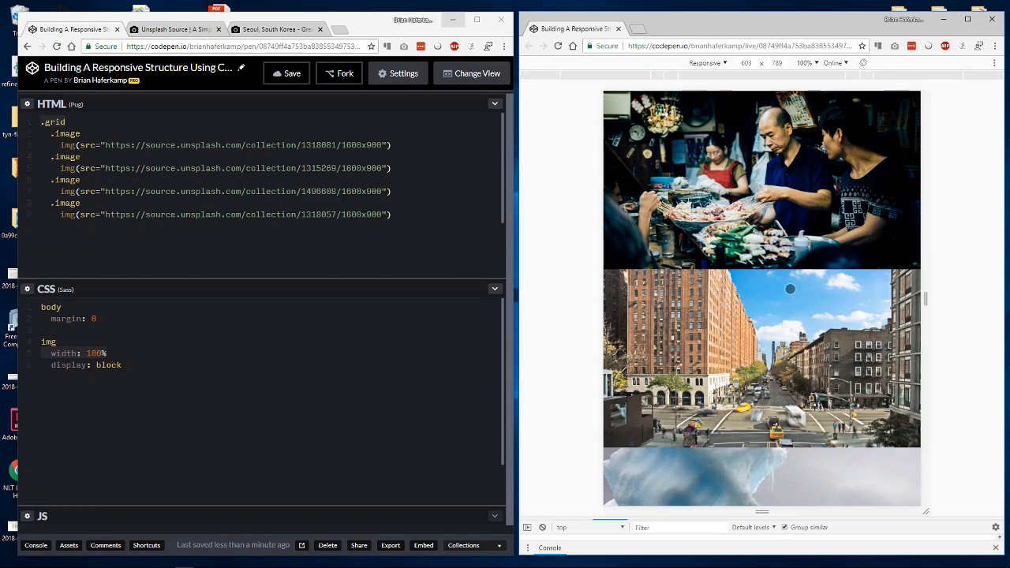
mouse_move(852, 291)
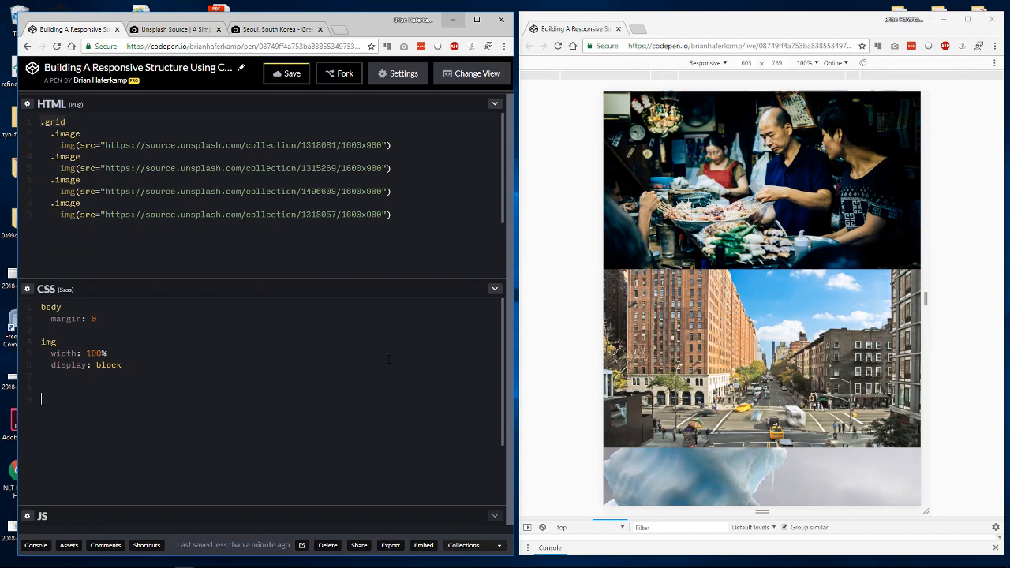
Step: Add a min-width 600px media query with a grid-template-columns property for .grid
type("@me")
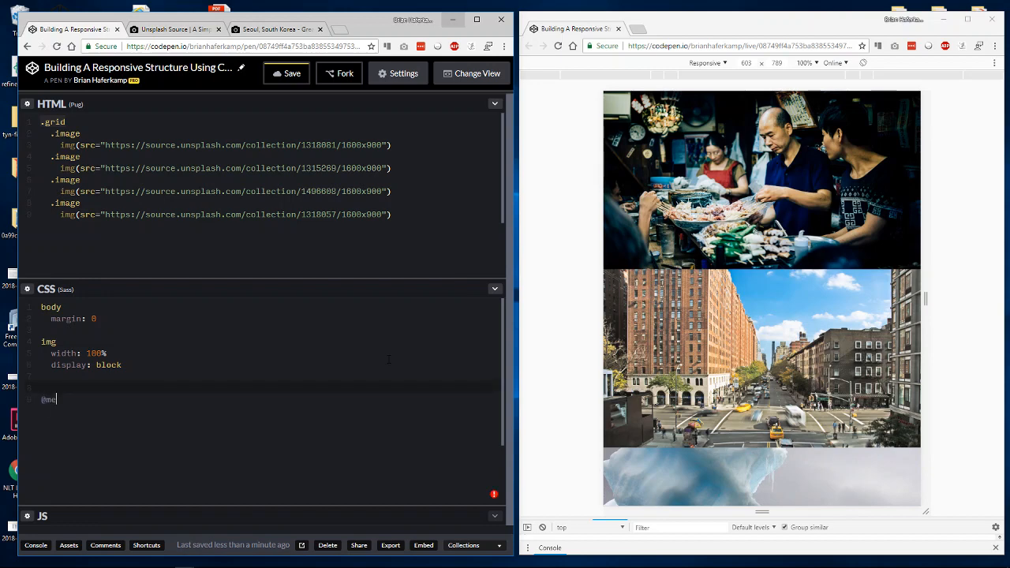
type("dia (min-width:")
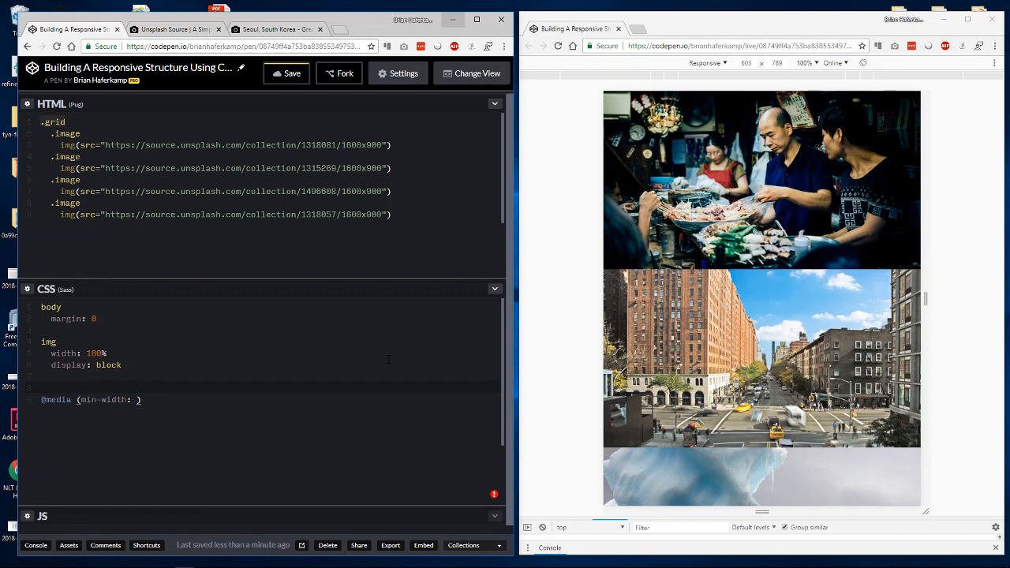
type("608px)")
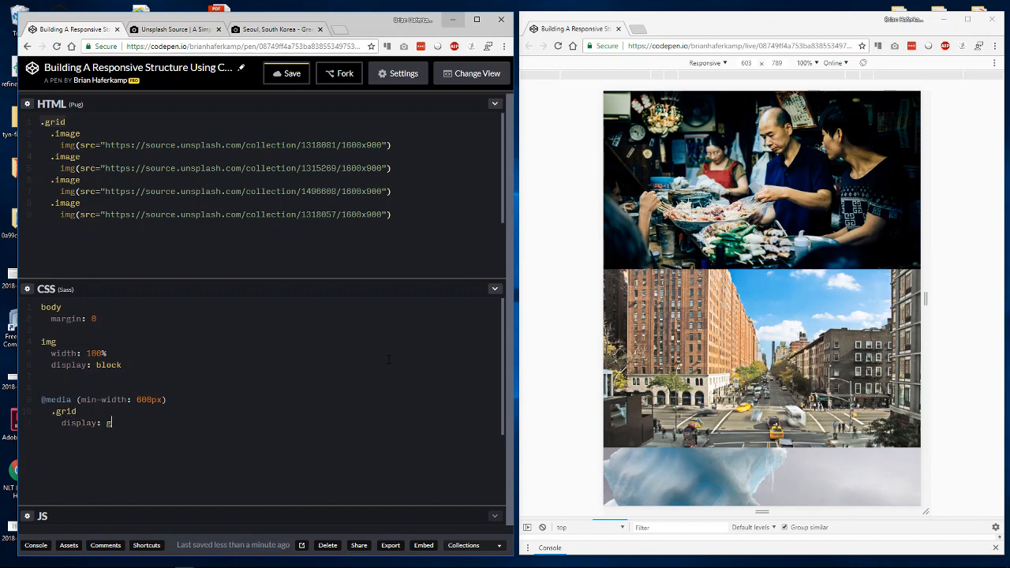
type("rid")
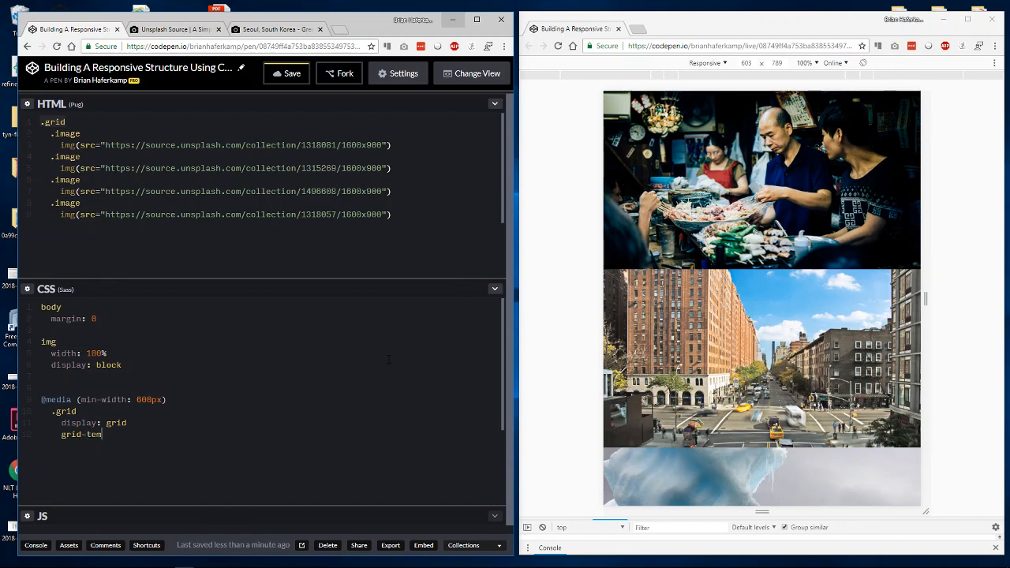
type("plate-co")
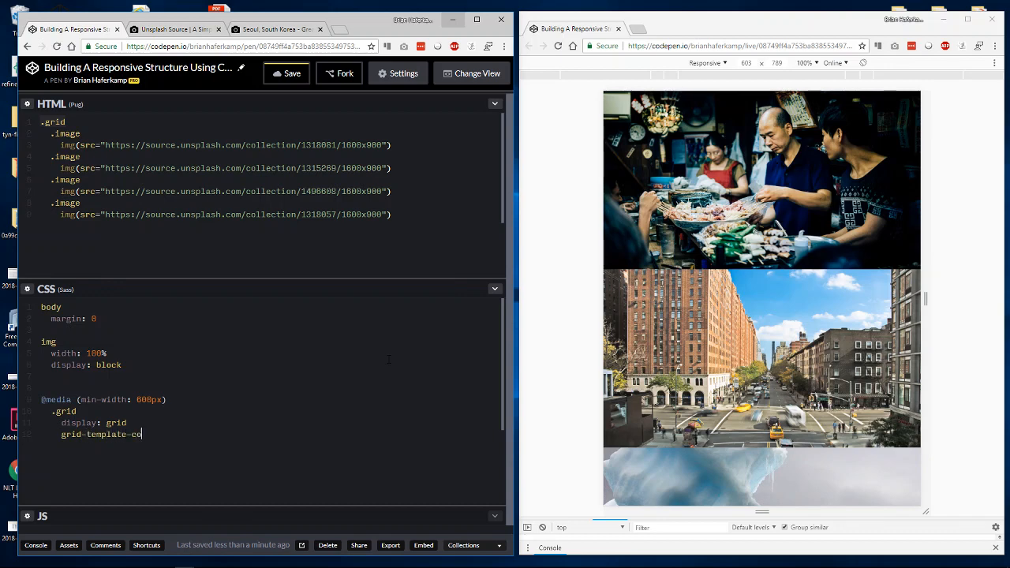
type("lumns:")
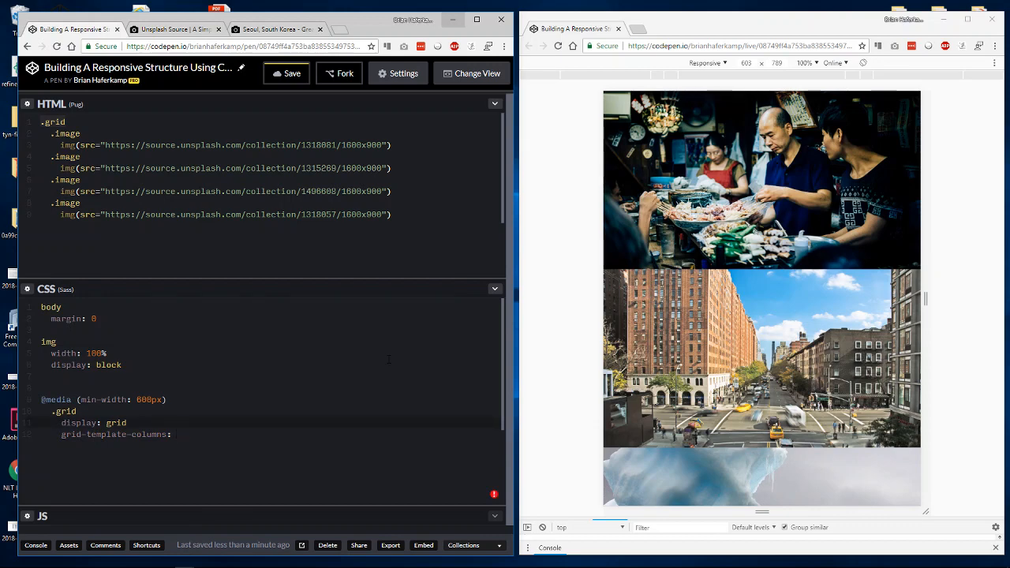
Step: Set the grid columns to repeat(2, 1fr) instead of 1fr 1fr
left_click(176, 434)
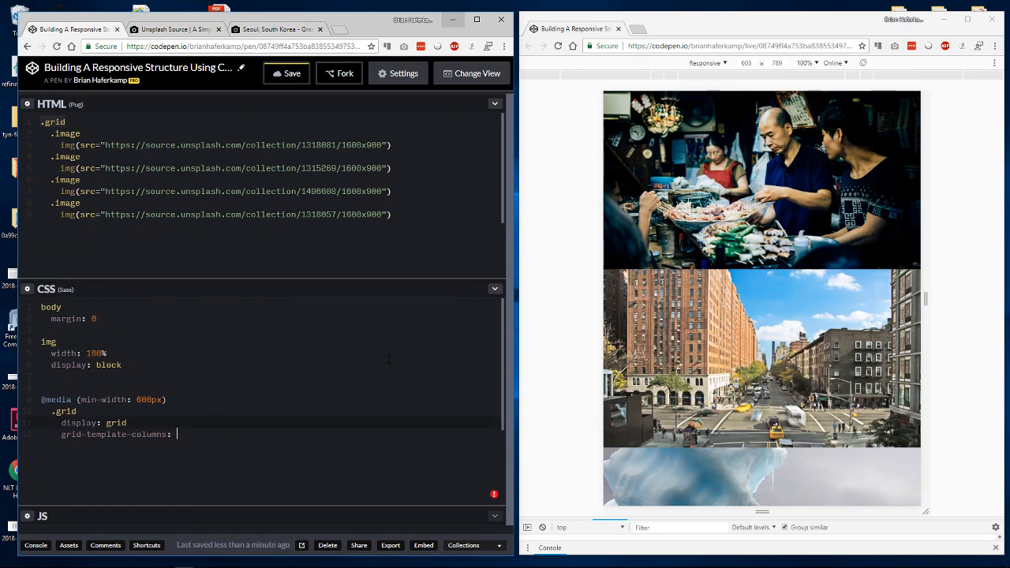
type("1fr")
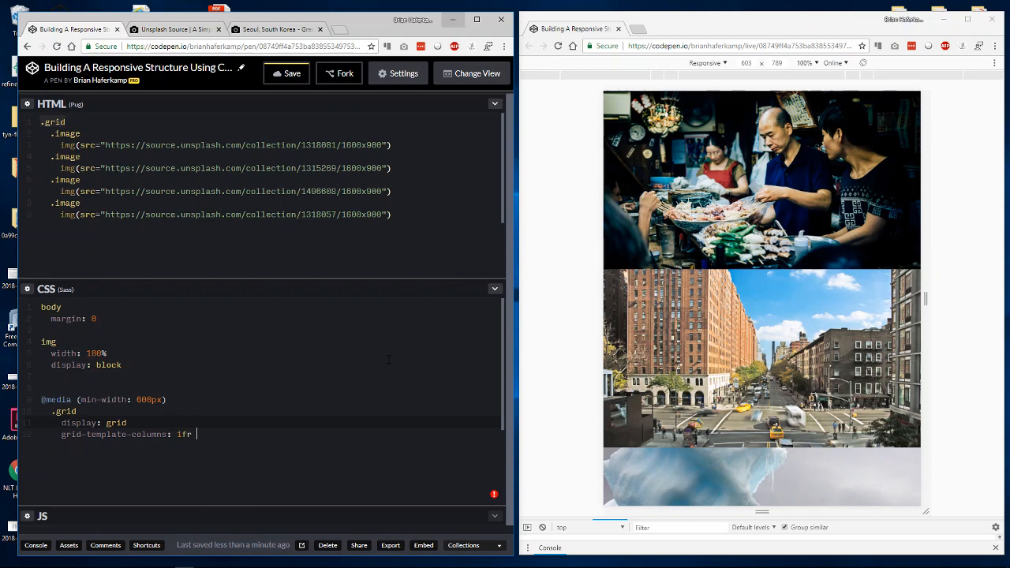
type("1fr")
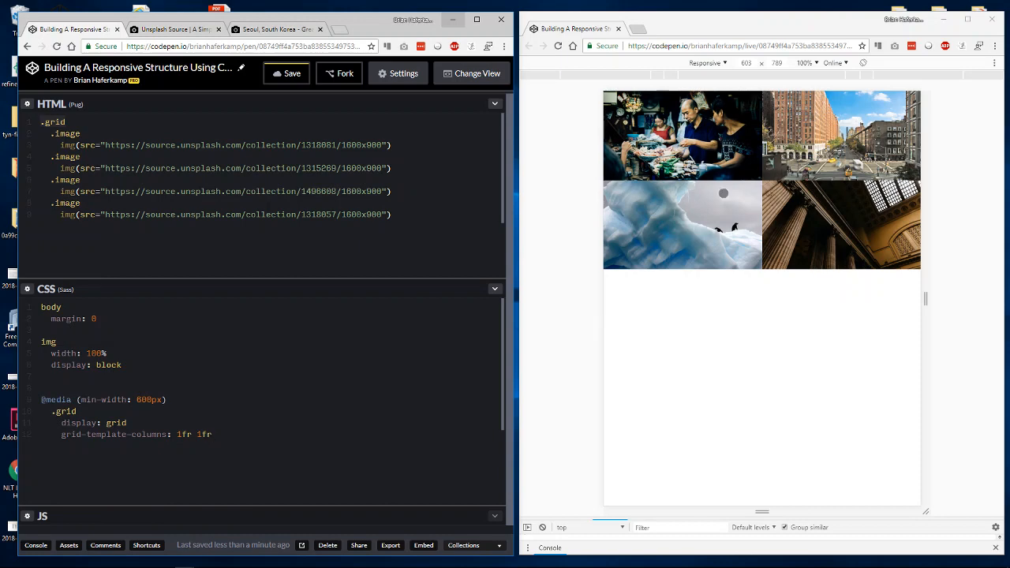
mouse_move(727, 221)
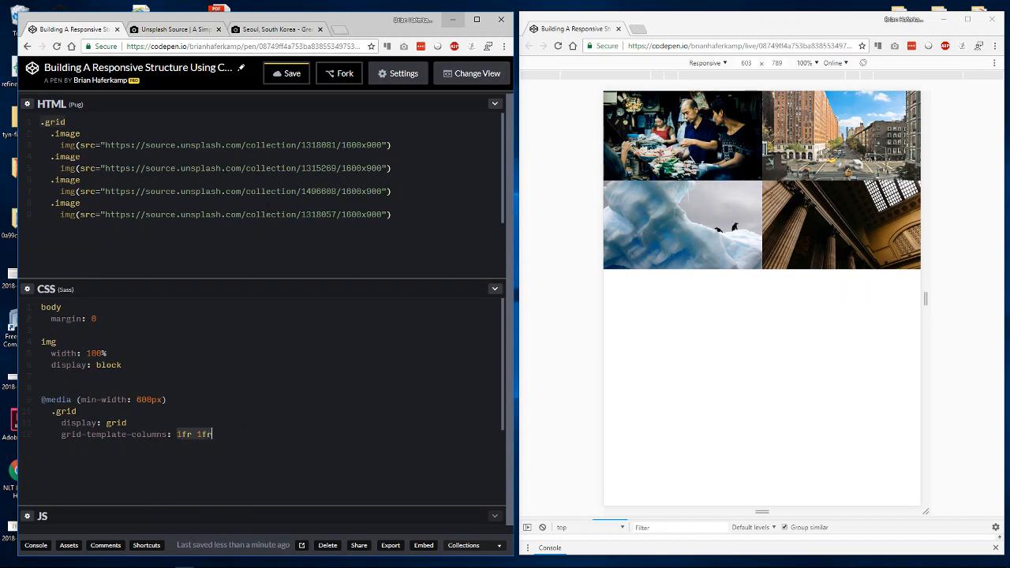
type("repeat")
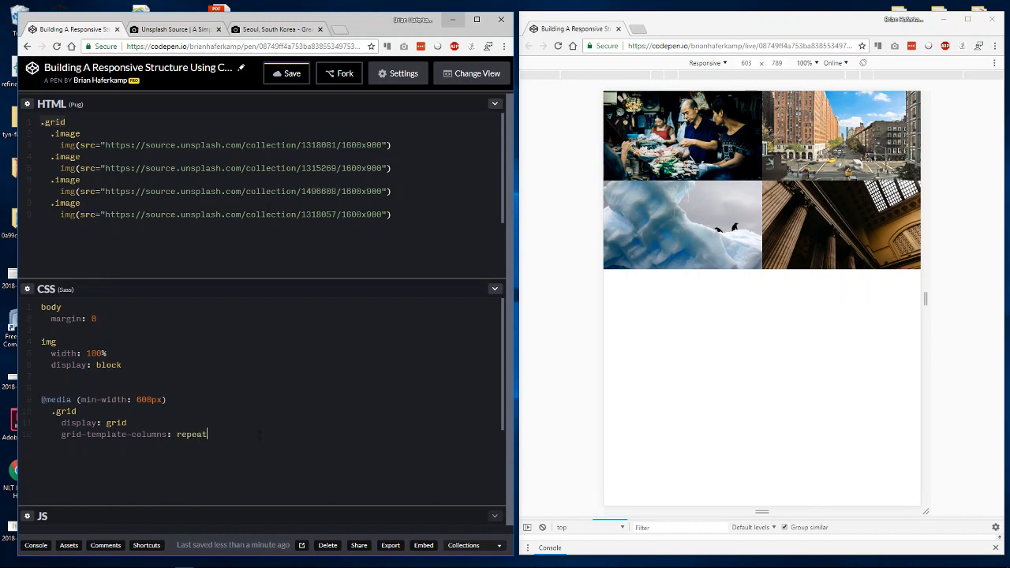
type("(2, 1fr")
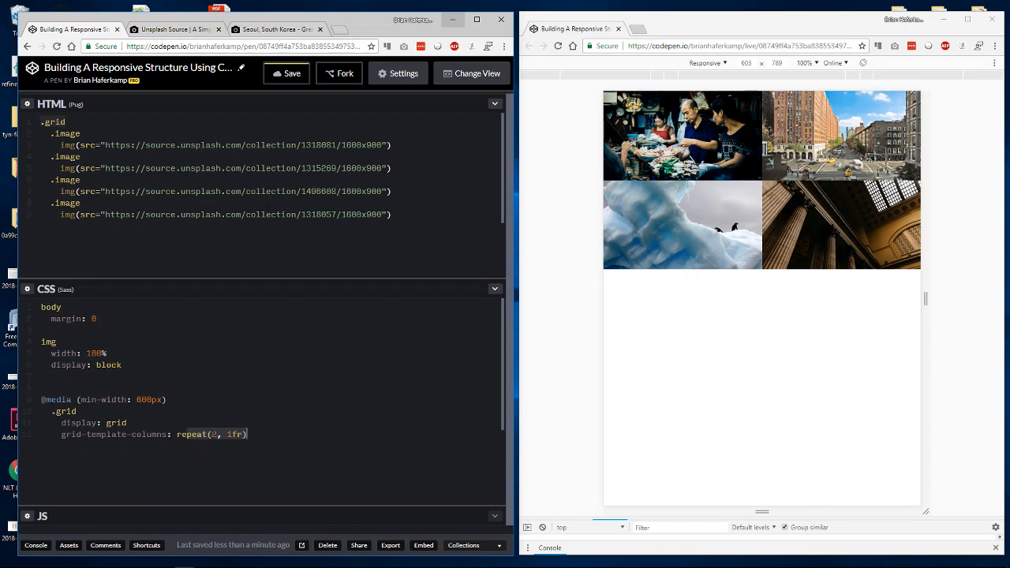
left_click(234, 467)
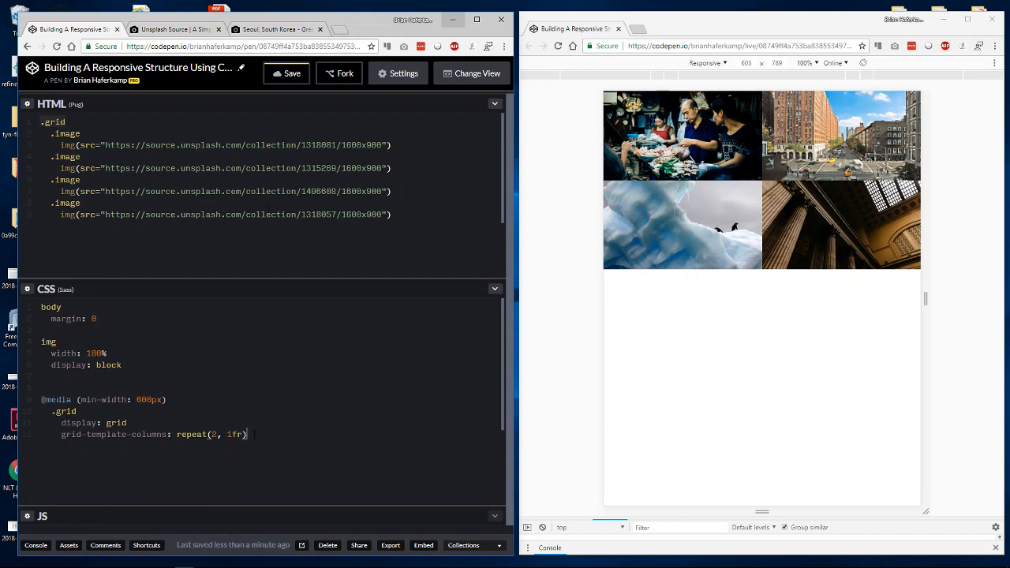
mouse_move(719, 211)
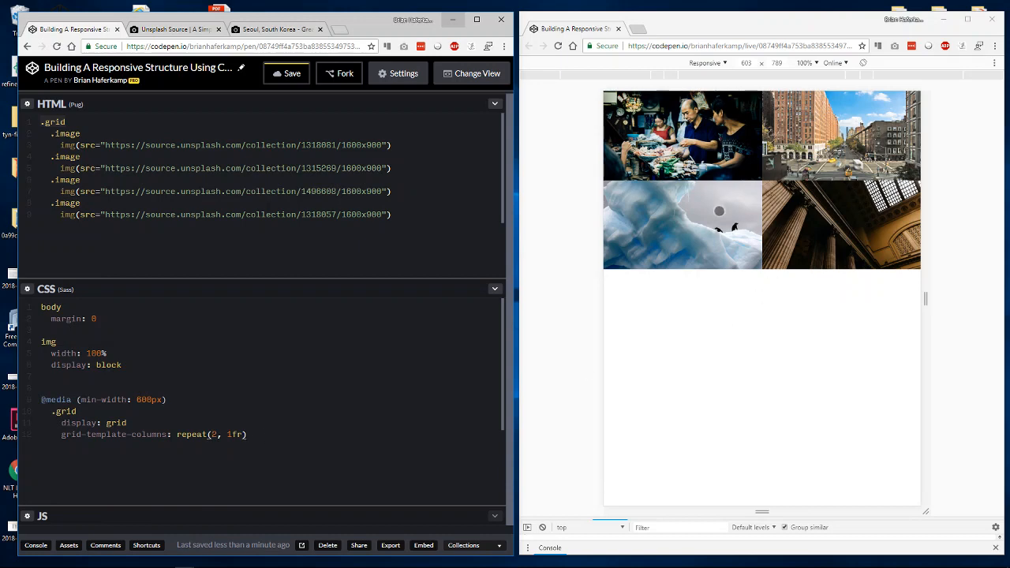
Step: Add grid-gap: 5px on a new line below the columns rule
key("Return")
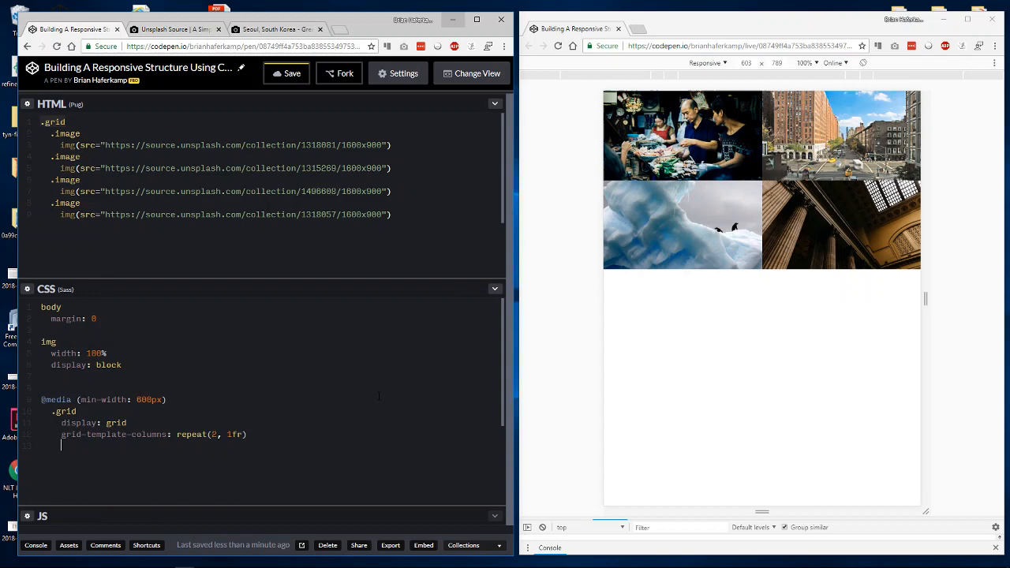
type("grid-")
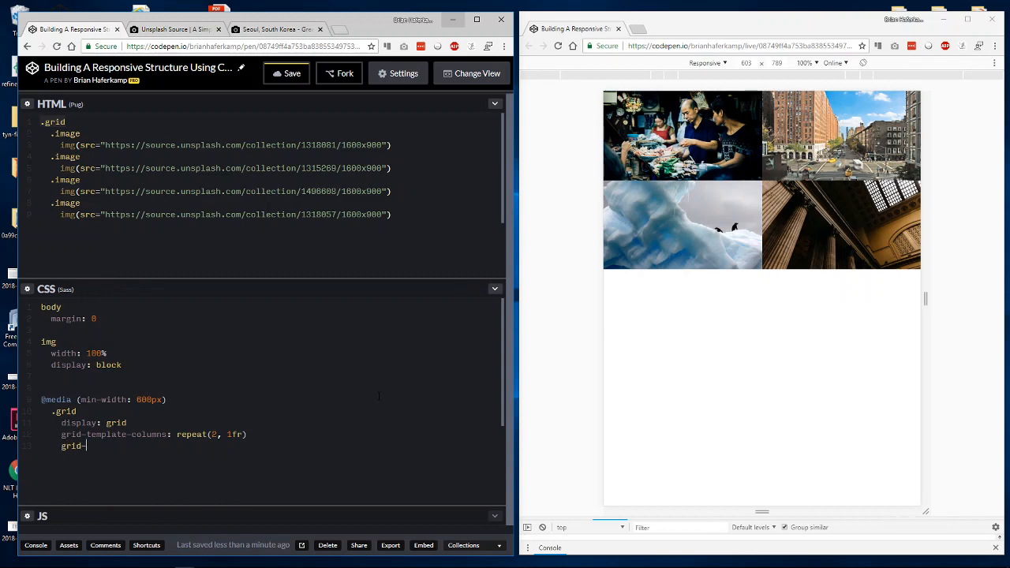
type("-gap: 1")
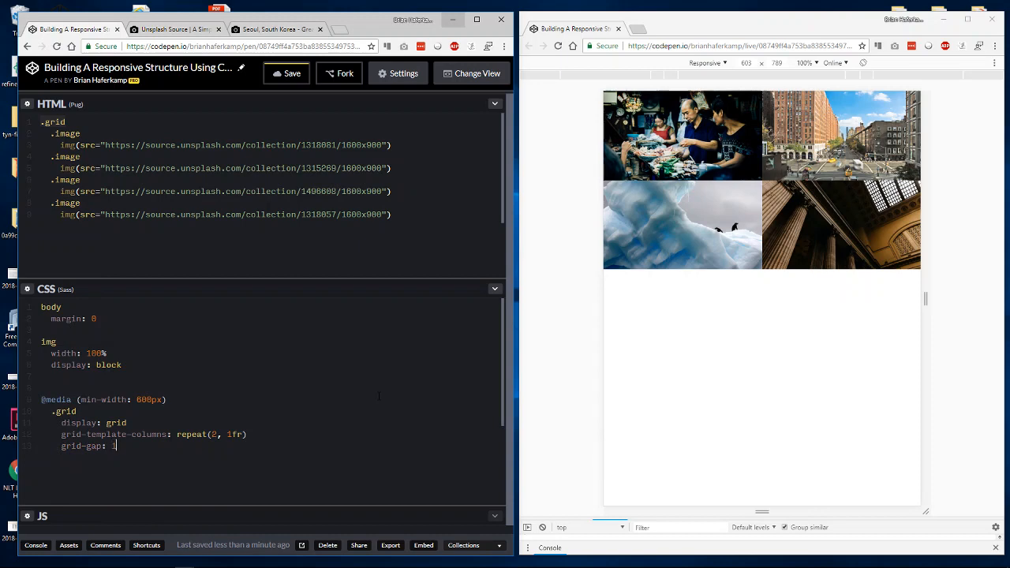
type("rem")
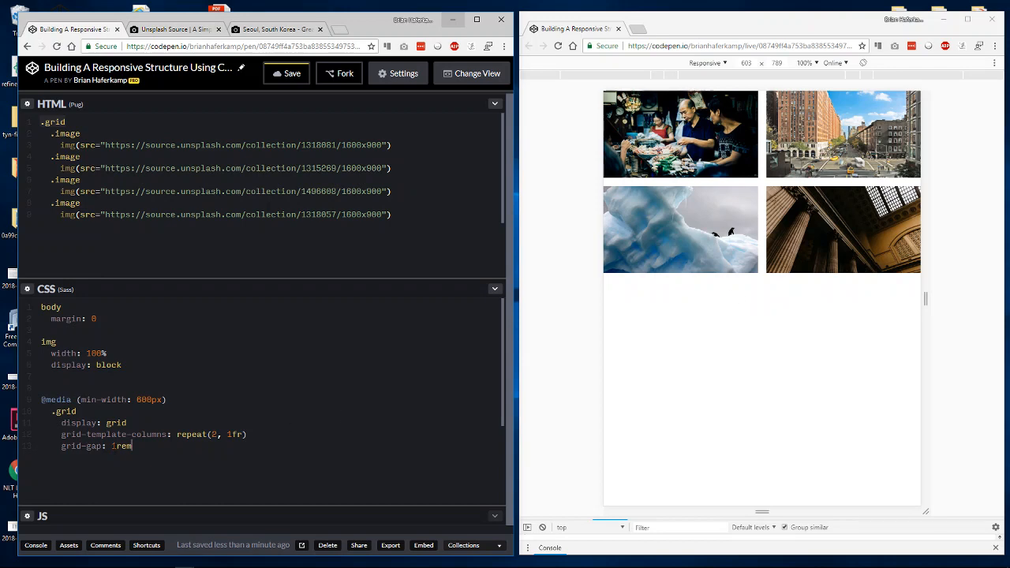
type("5")
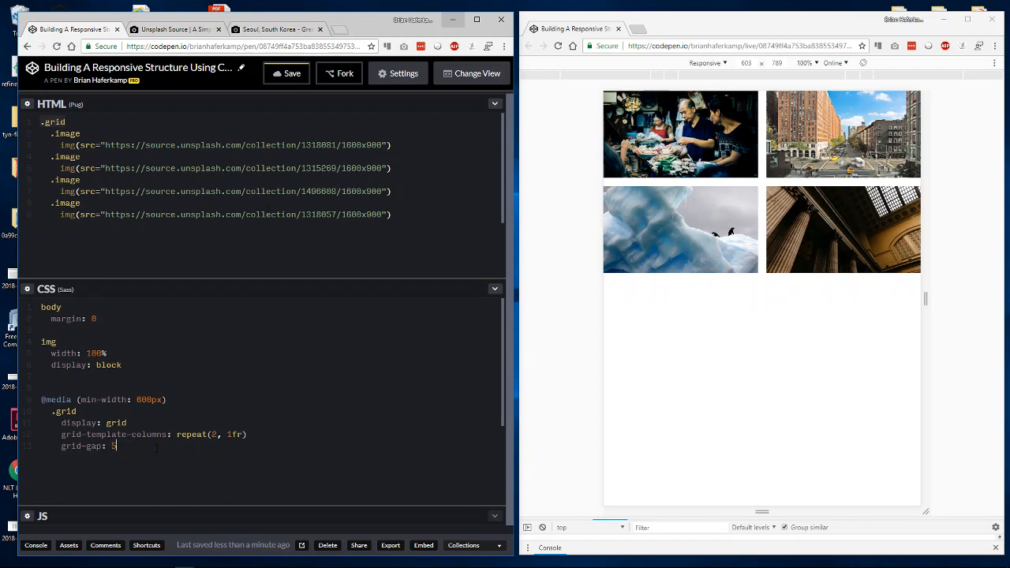
type("px")
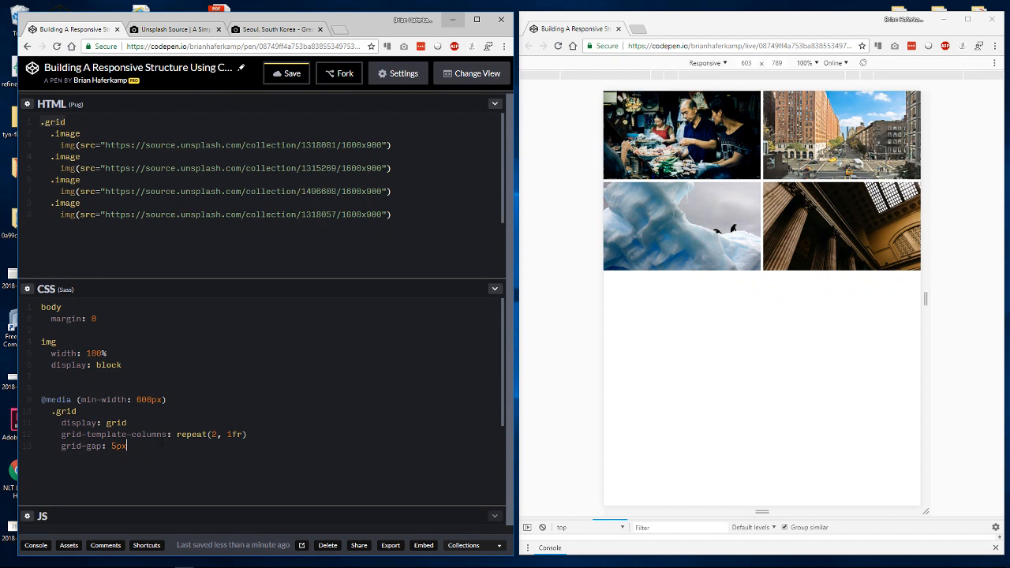
mouse_move(797, 232)
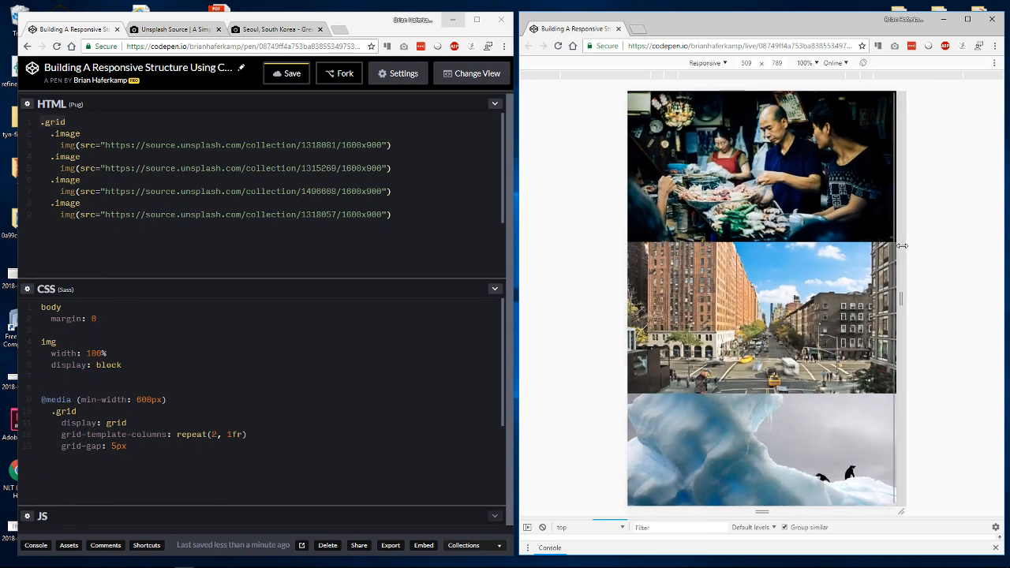
left_click_drag(902, 245, 884, 242)
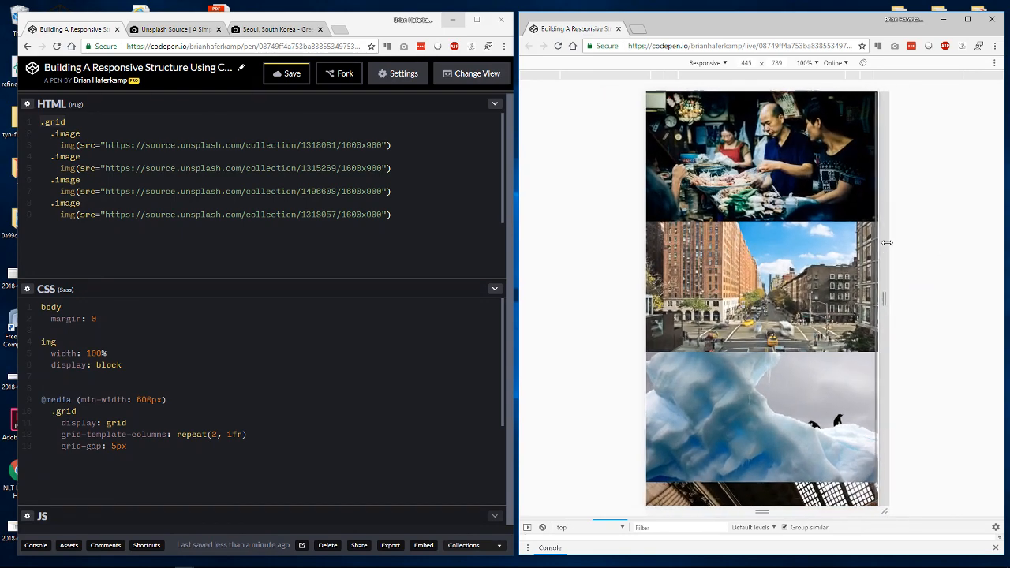
left_click_drag(887, 243, 935, 242)
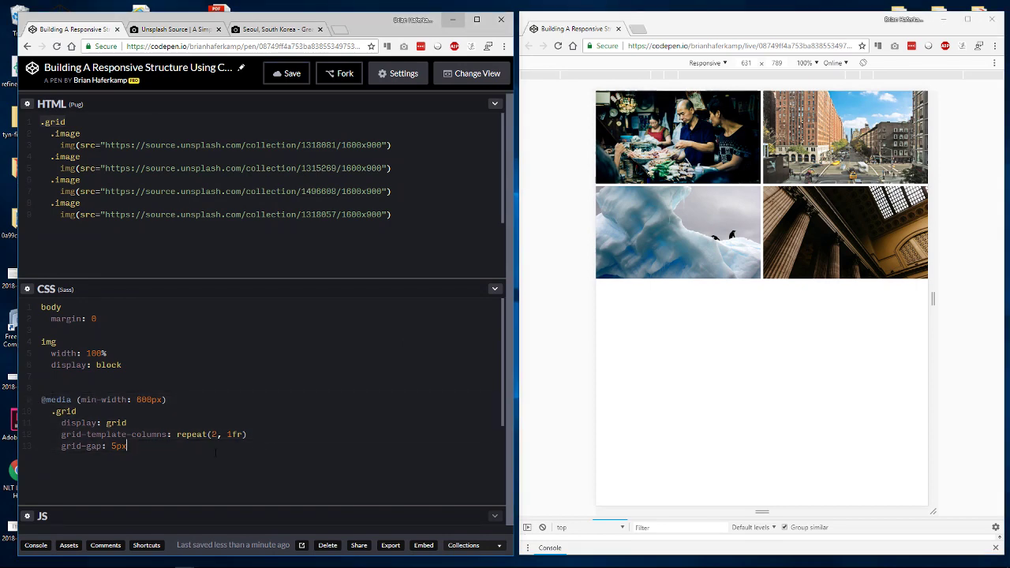
key("Return")
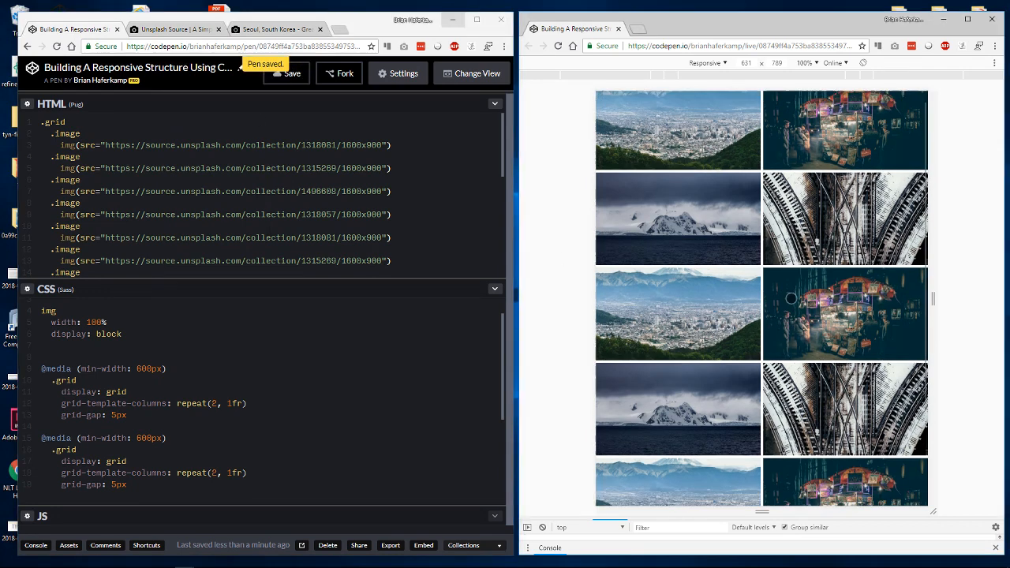
Step: Scroll the CodePen editor down and back up to review the code
scroll("down", 3)
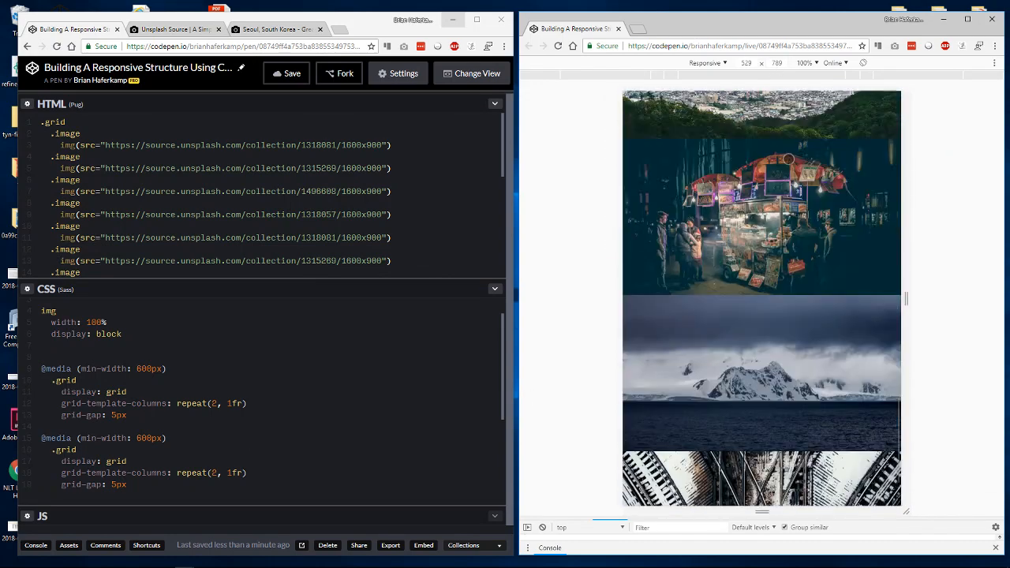
scroll("up", 3)
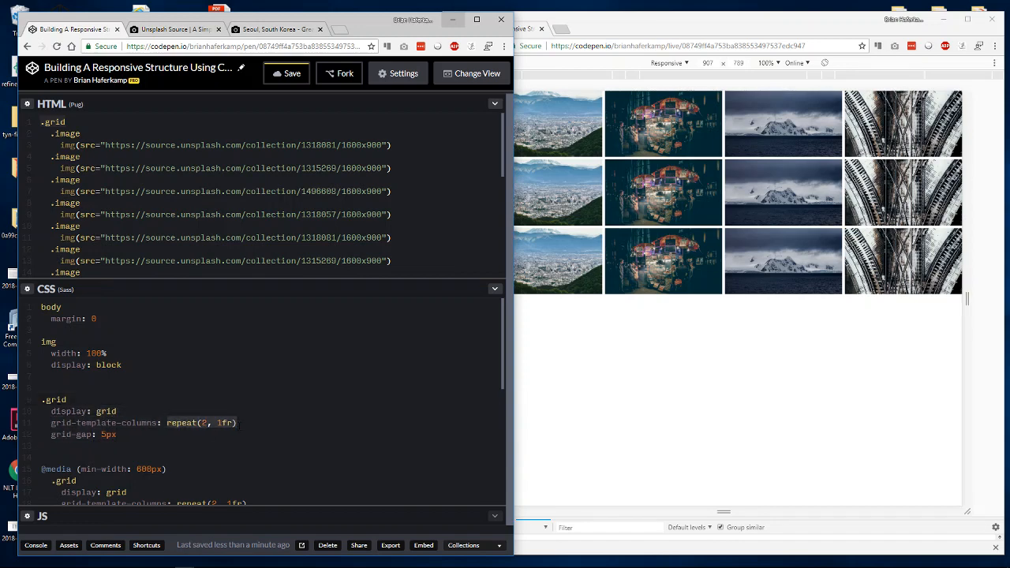
Step: Set the base .grid rule's grid-template-columns to 1fr
type("1fr")
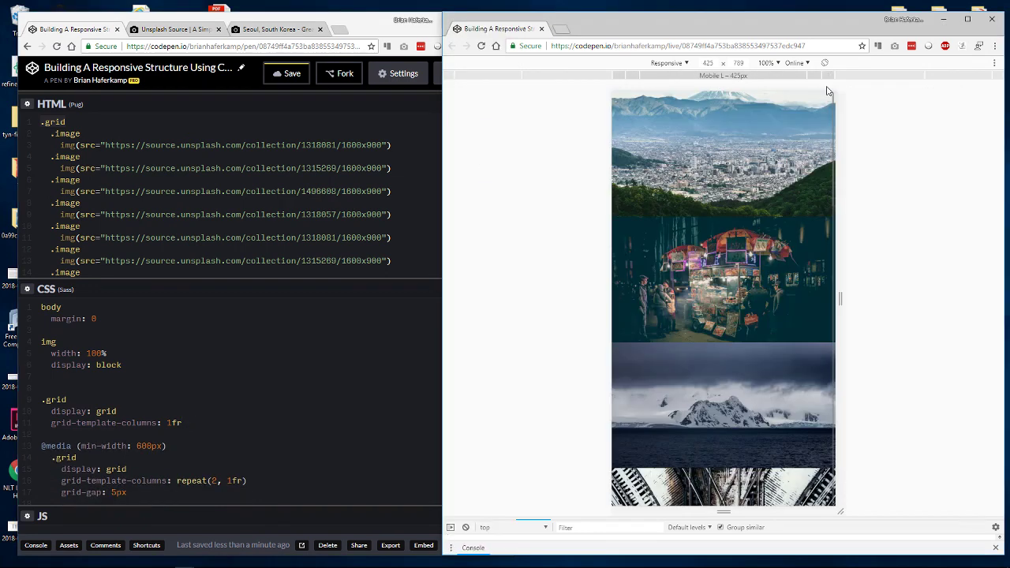
Step: Scroll through the Sass to review the 600px and 900px media queries
scroll("down", 3)
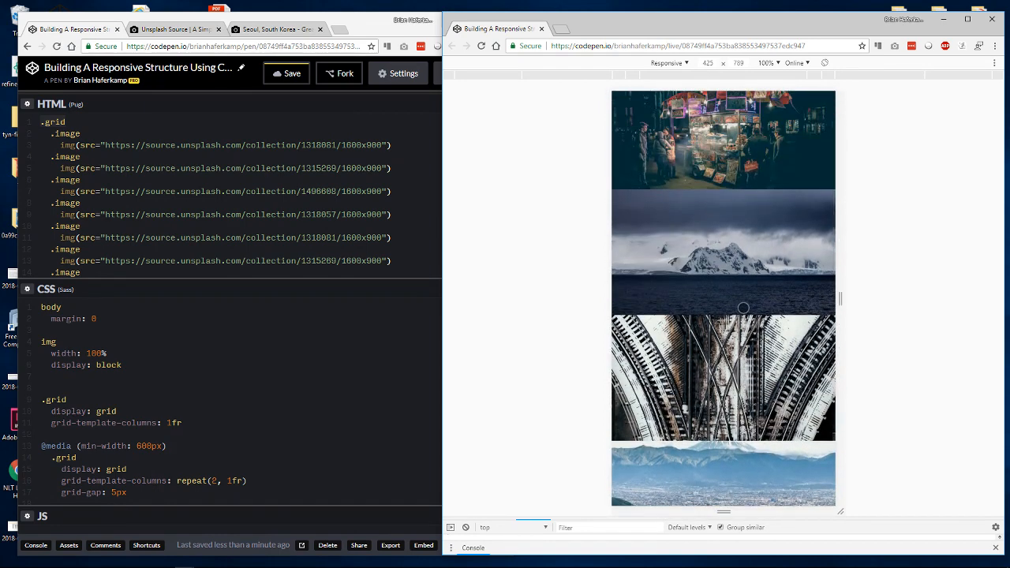
scroll("up", 3)
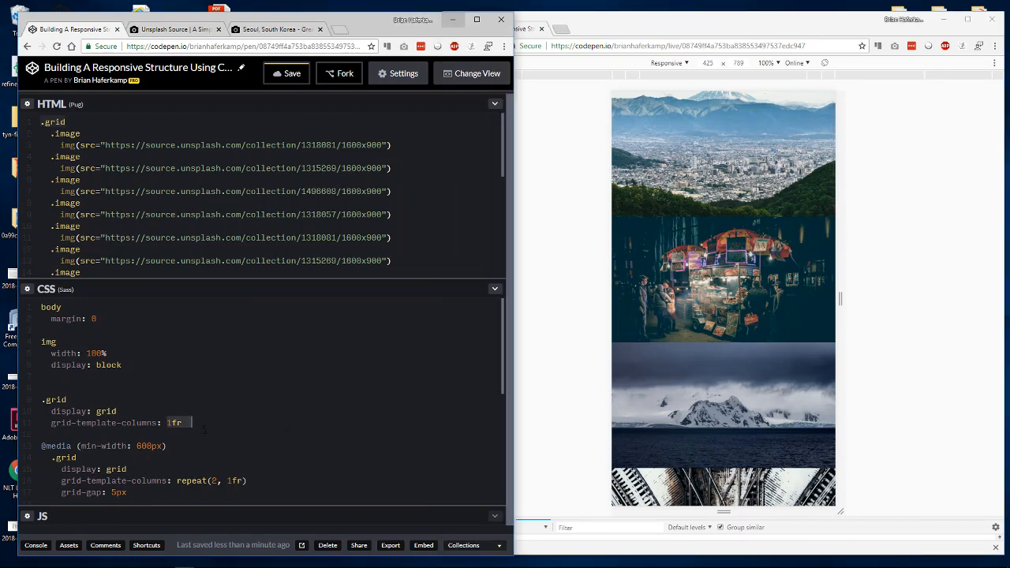
mouse_move(679, 380)
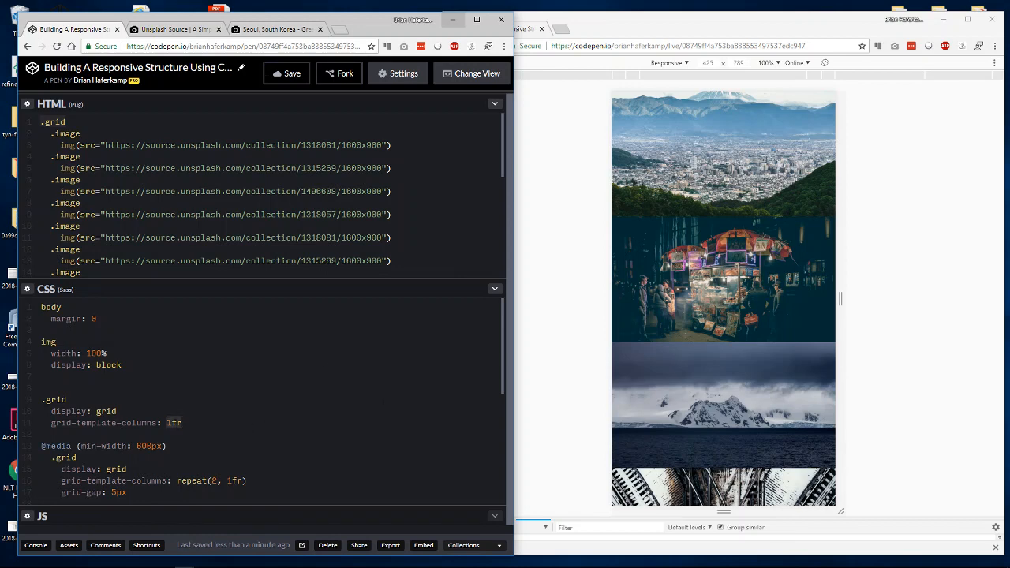
mouse_move(801, 290)
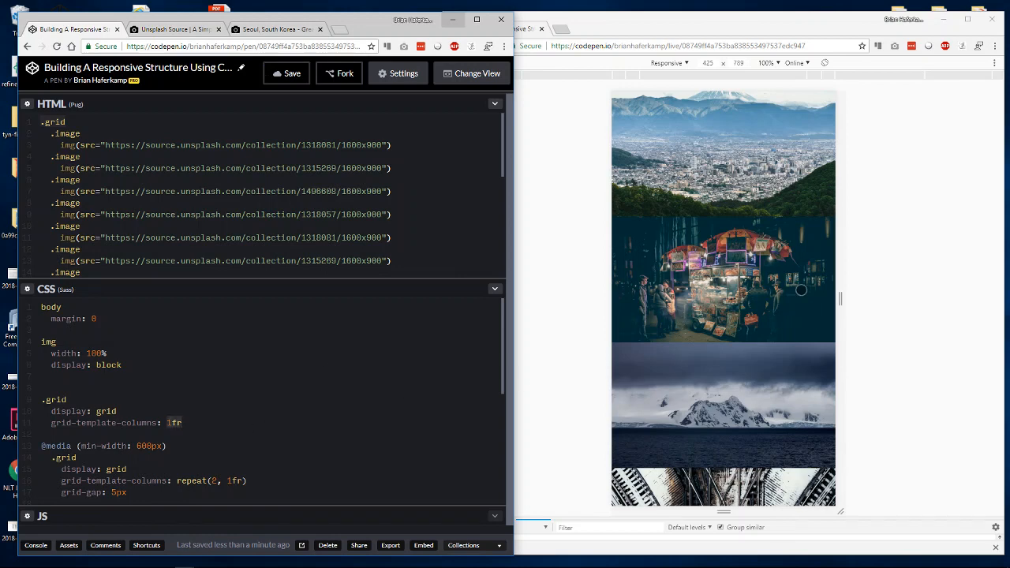
mouse_move(800, 122)
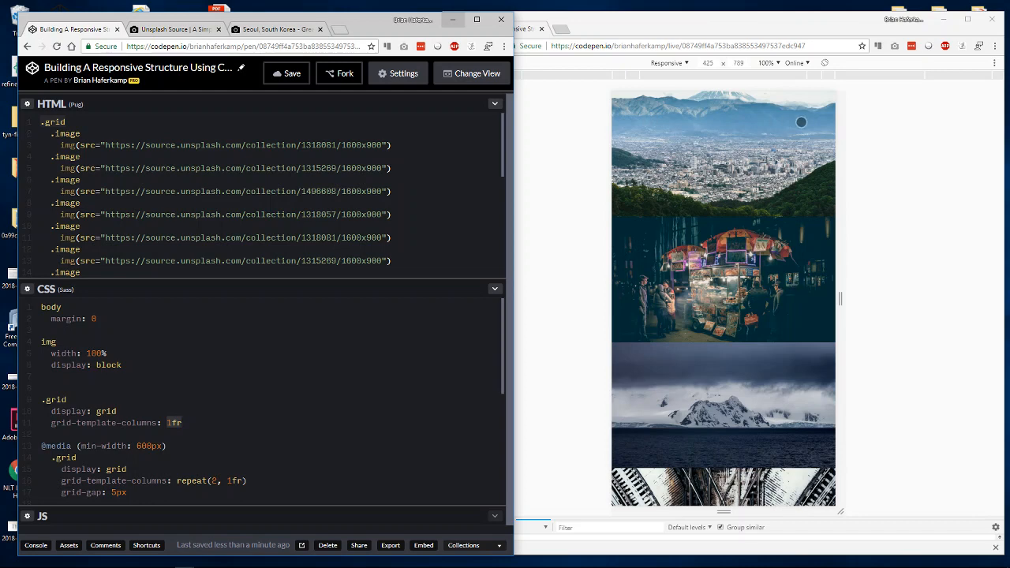
mouse_move(642, 215)
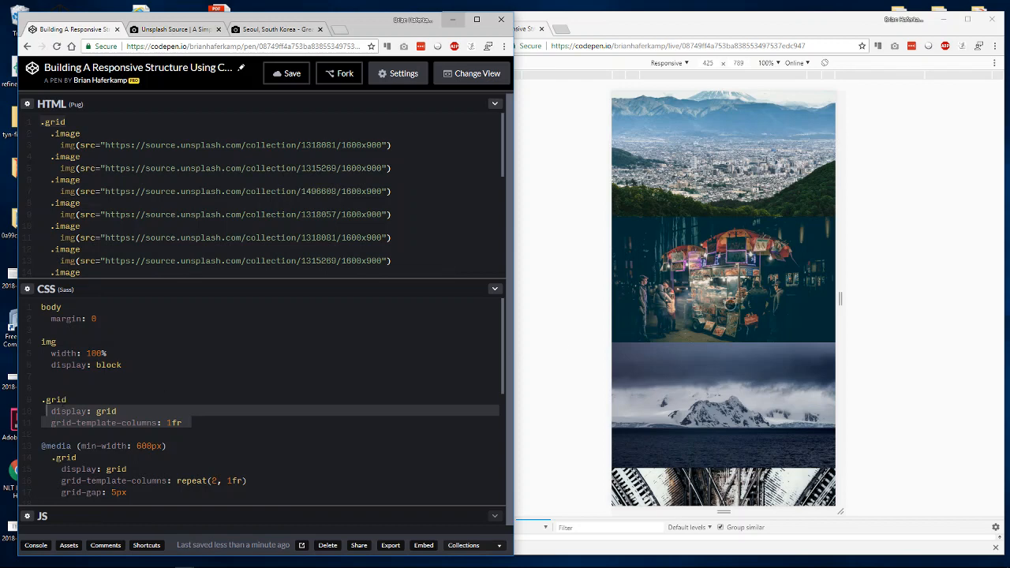
mouse_move(622, 305)
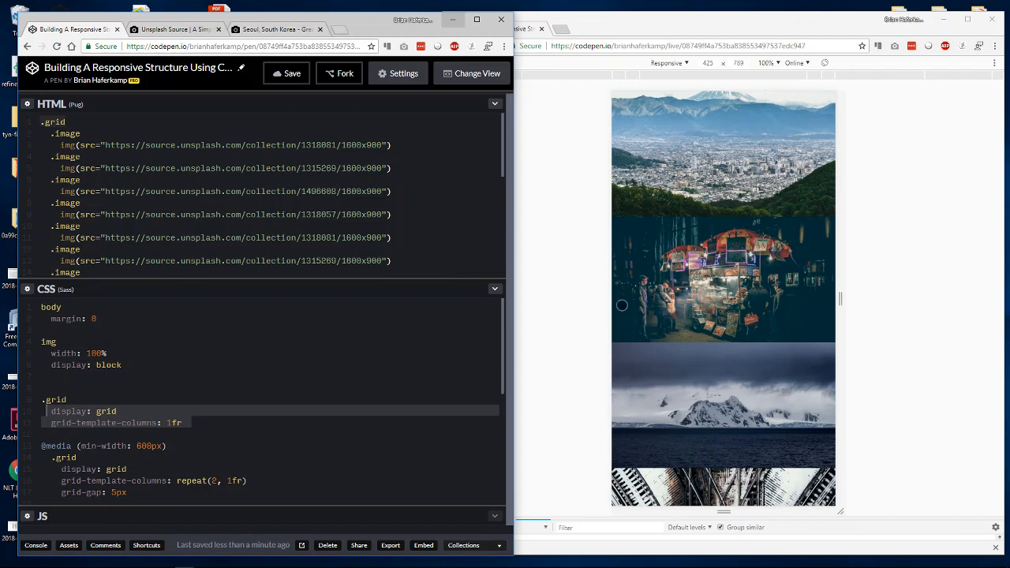
mouse_move(740, 374)
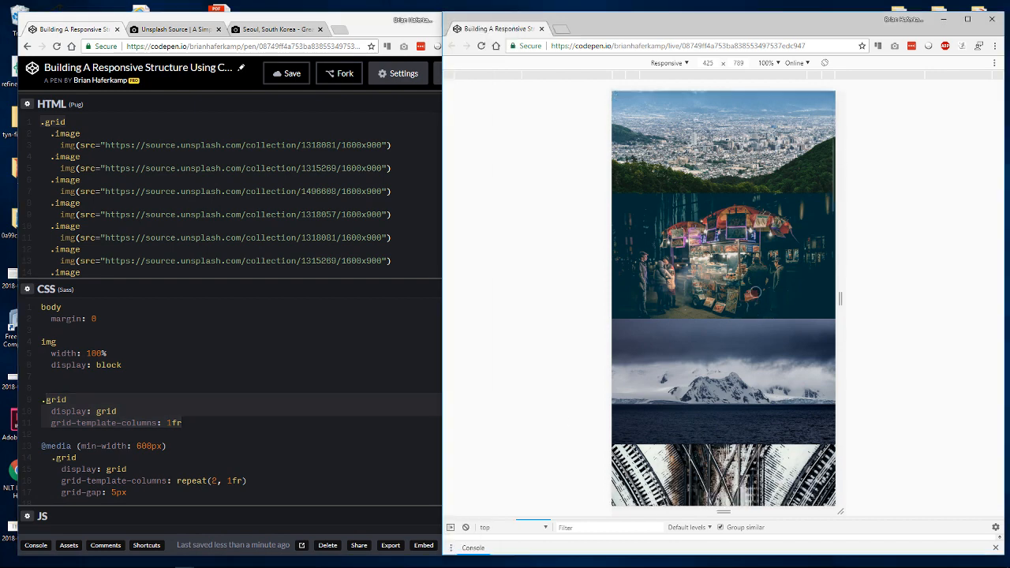
scroll("down", 3)
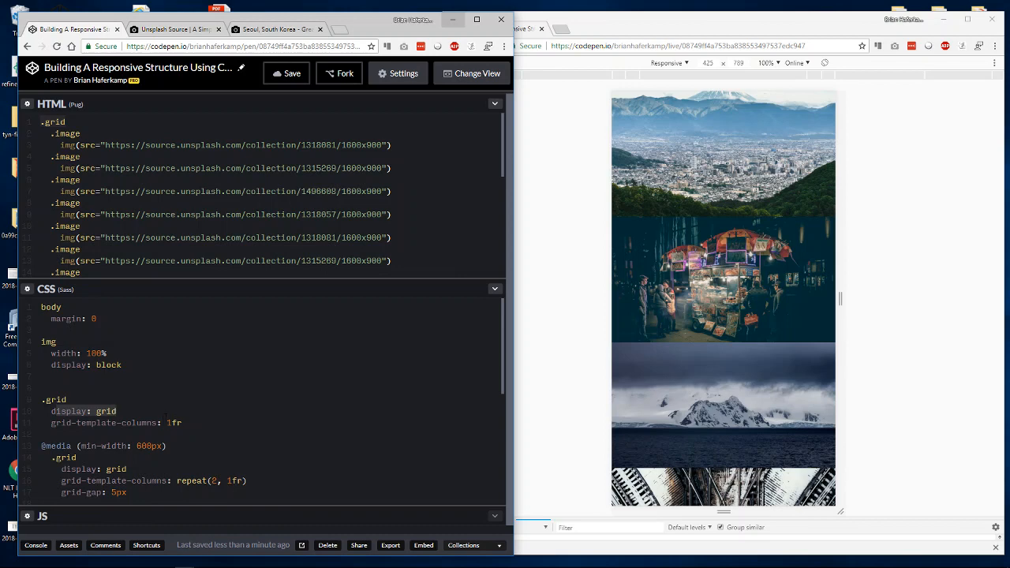
scroll("down", 3)
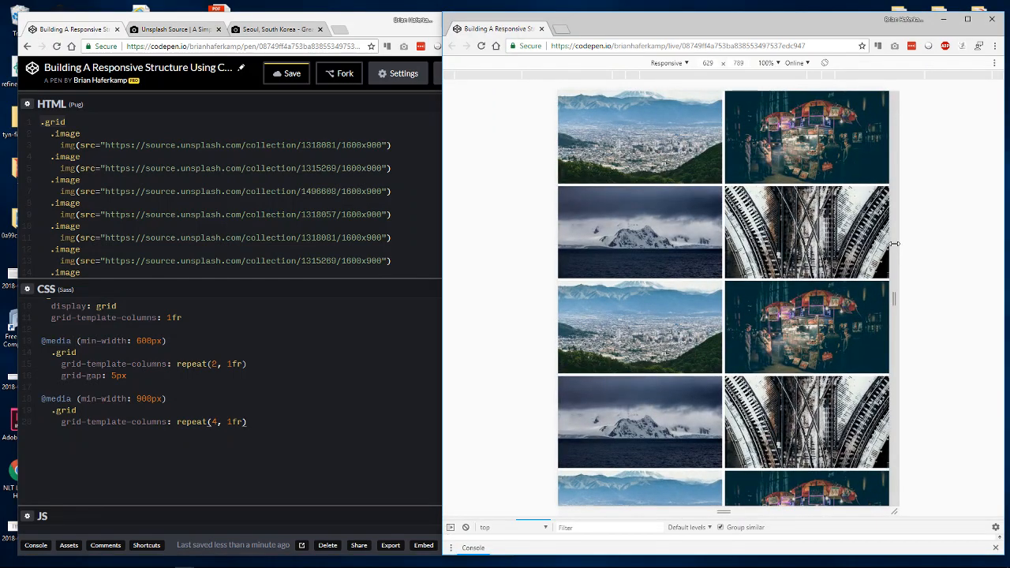
Step: Widen the preview past 900px and give the 900px query's second grid column 2fr
left_click_drag(894, 236, 967, 237)
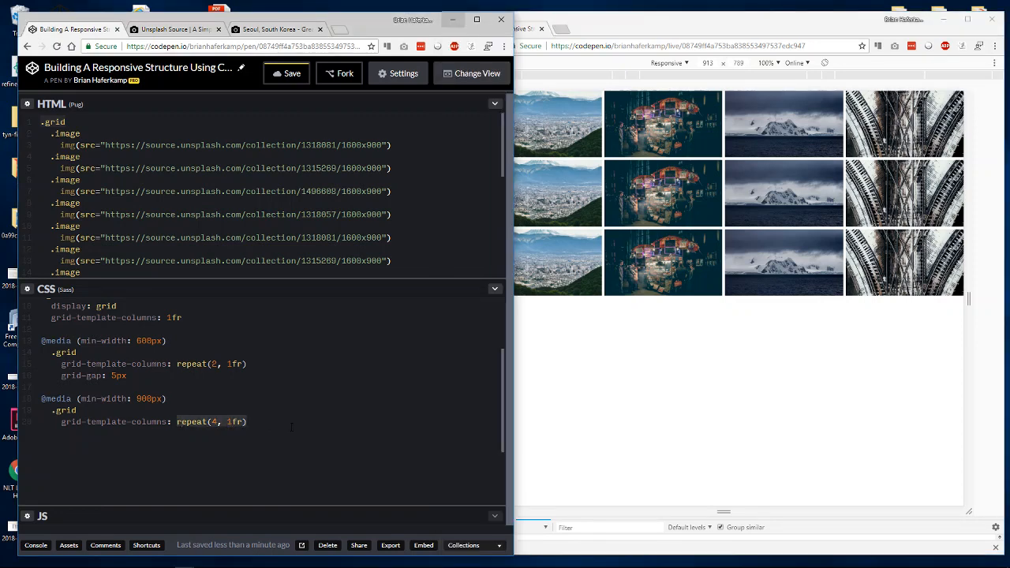
type("1fr")
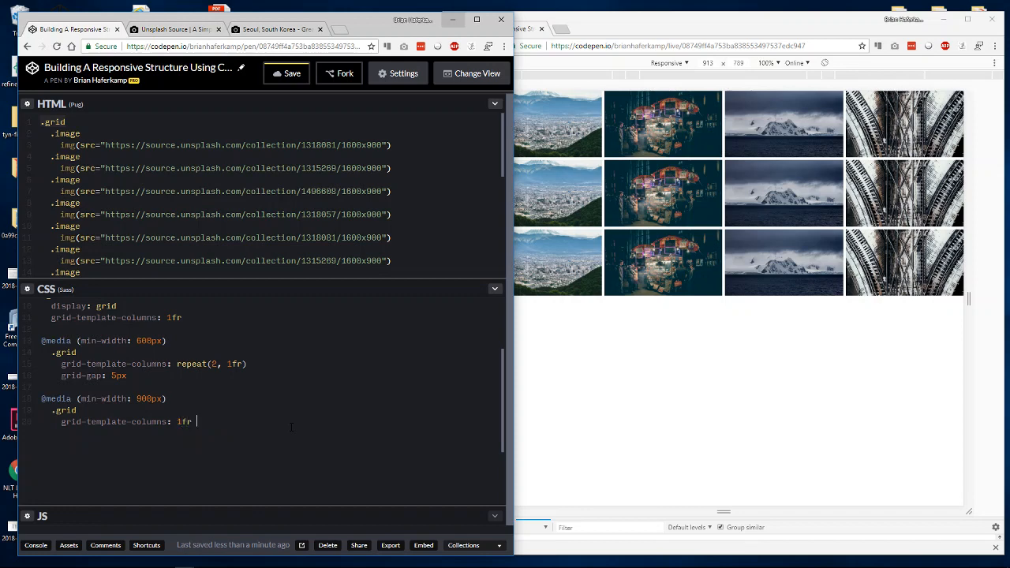
type("2fr 1fr 1fr")
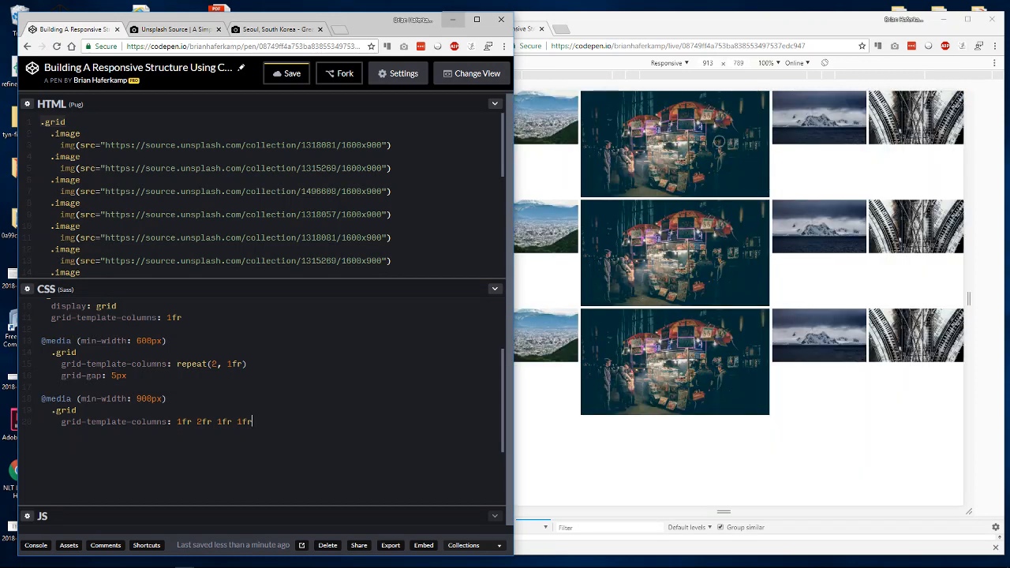
mouse_move(685, 211)
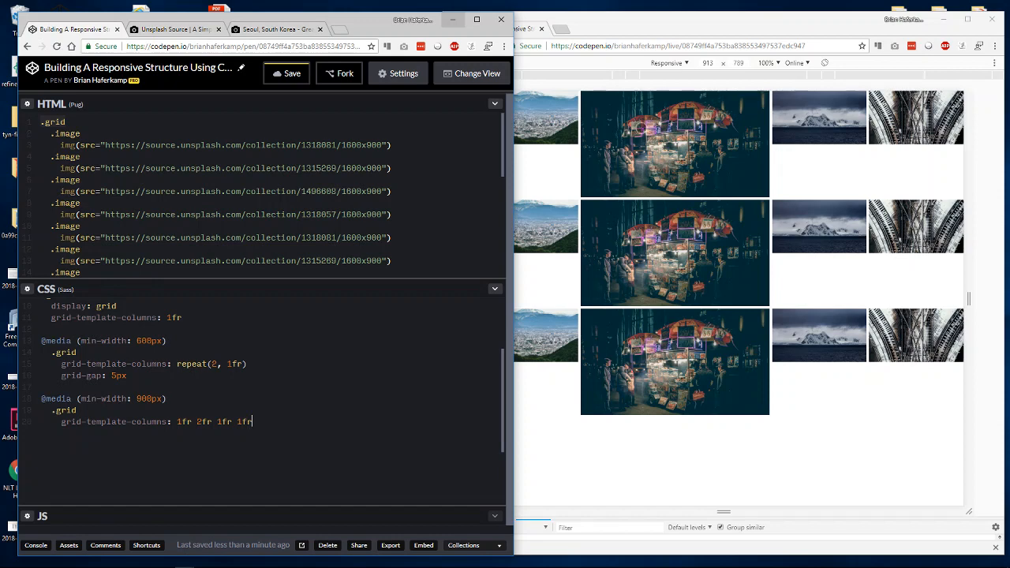
mouse_move(832, 184)
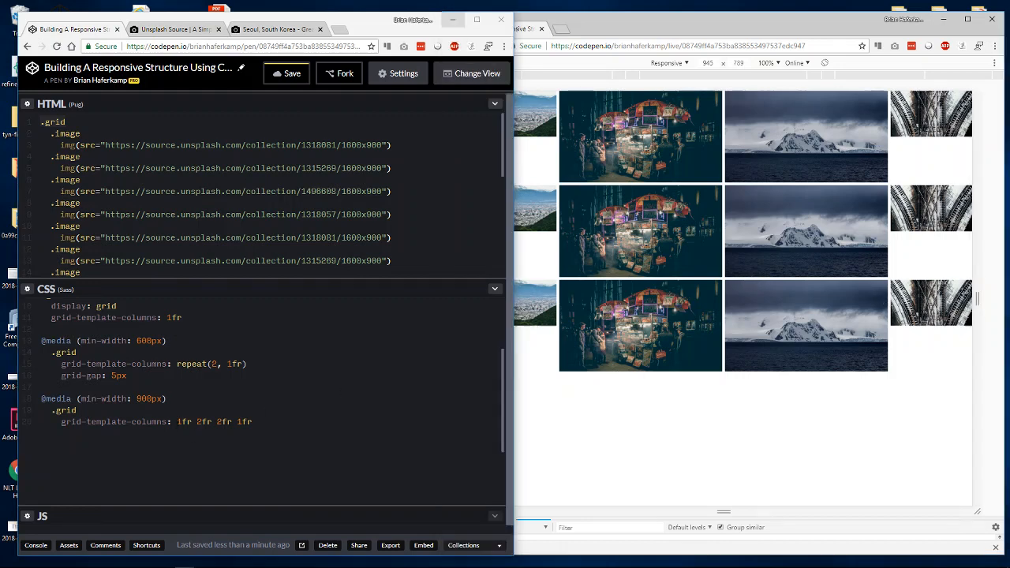
type("repeat(4, 1fr)")
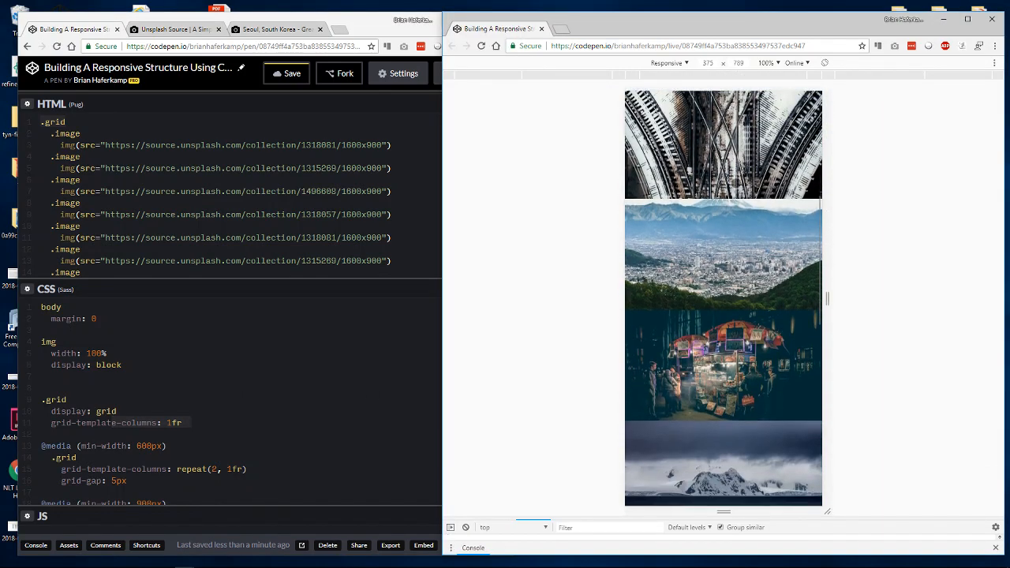
scroll("down", 3)
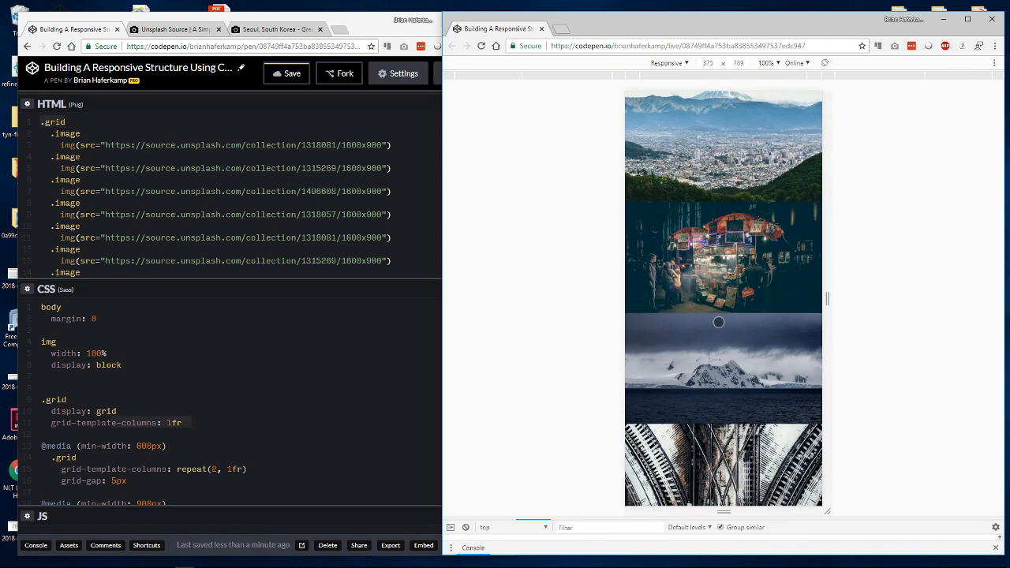